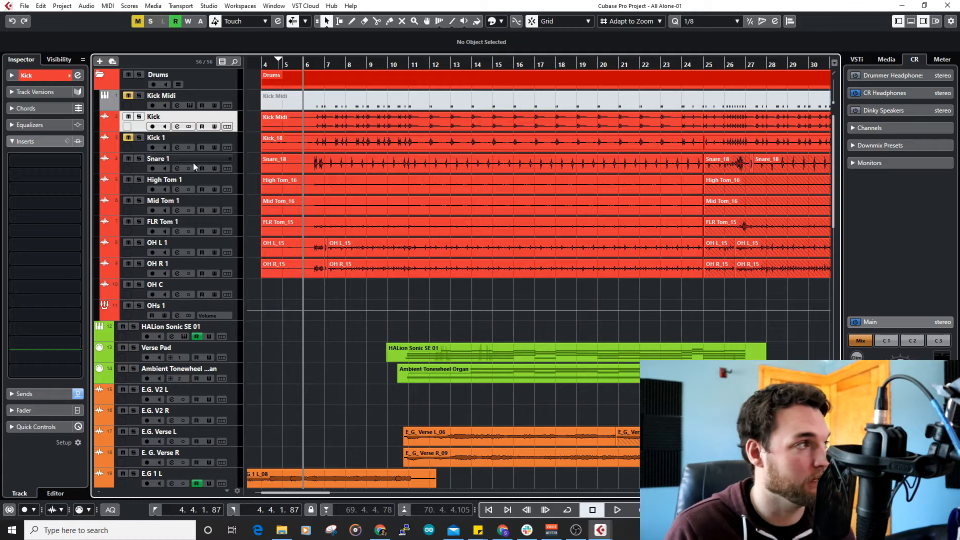
Select the Kick 1 track to reveal its Gate, compressor and Frequency inserts
left_click(155, 137)
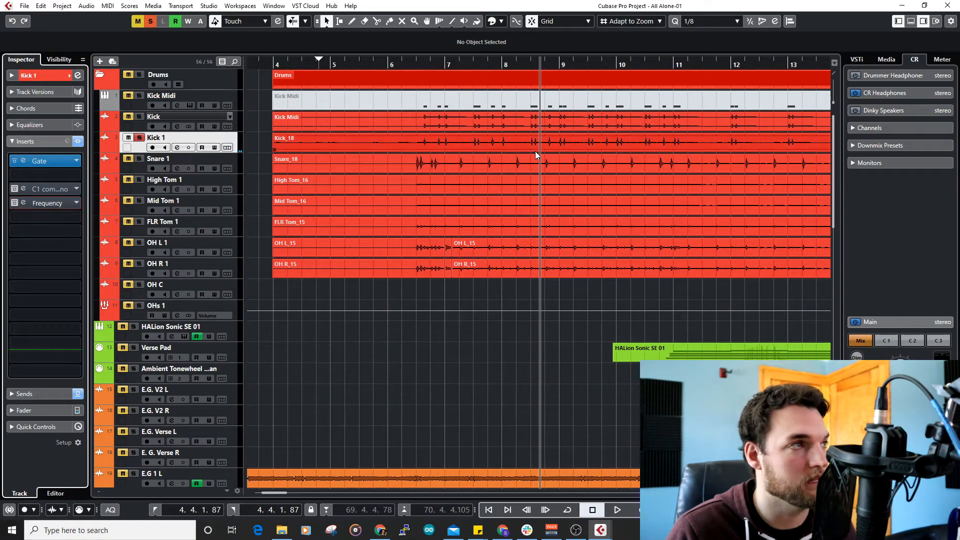
left_click(618, 509)
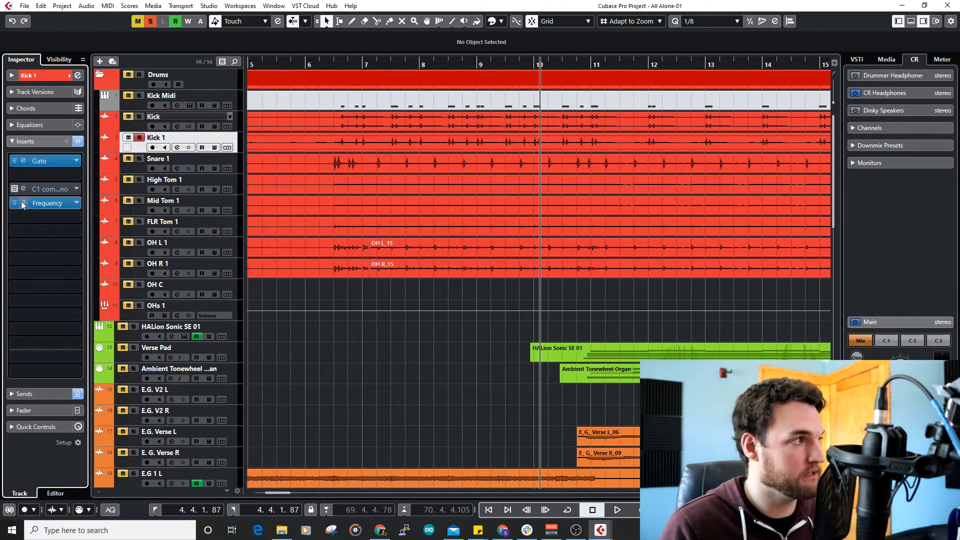
Try a shallower band-3 cut near 97 Hz in Frequency, then restore the -12.7 dB cut
left_click(22, 203)
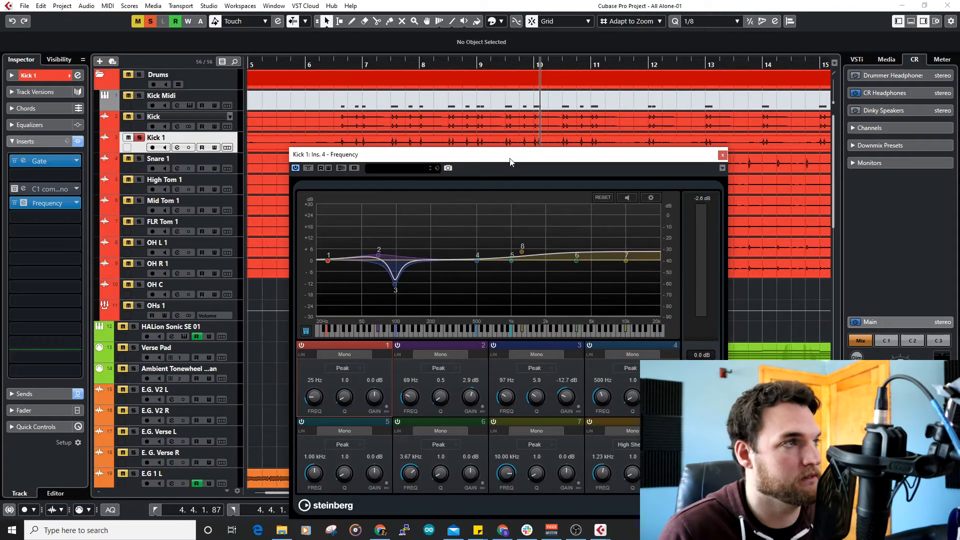
left_click_drag(512, 154, 505, 165)
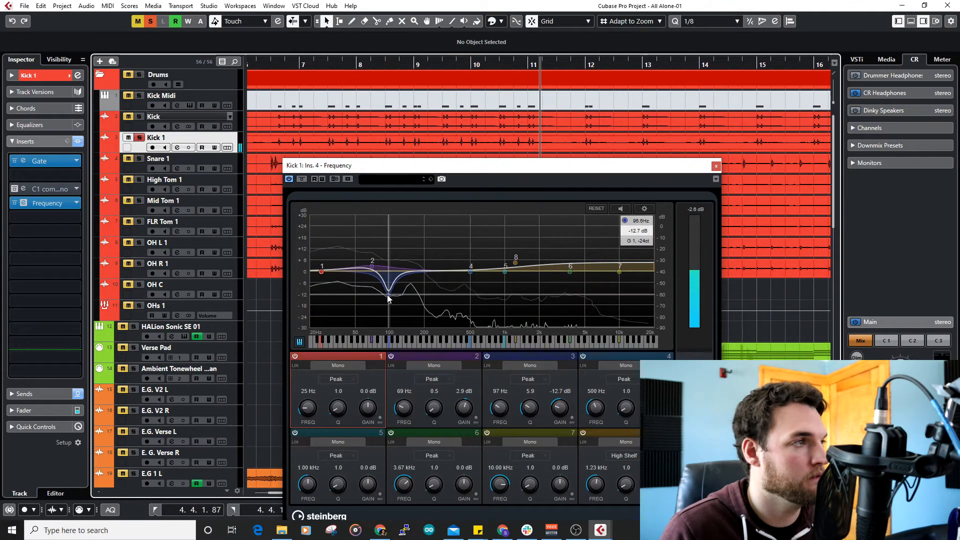
left_click_drag(389, 297, 389, 288)
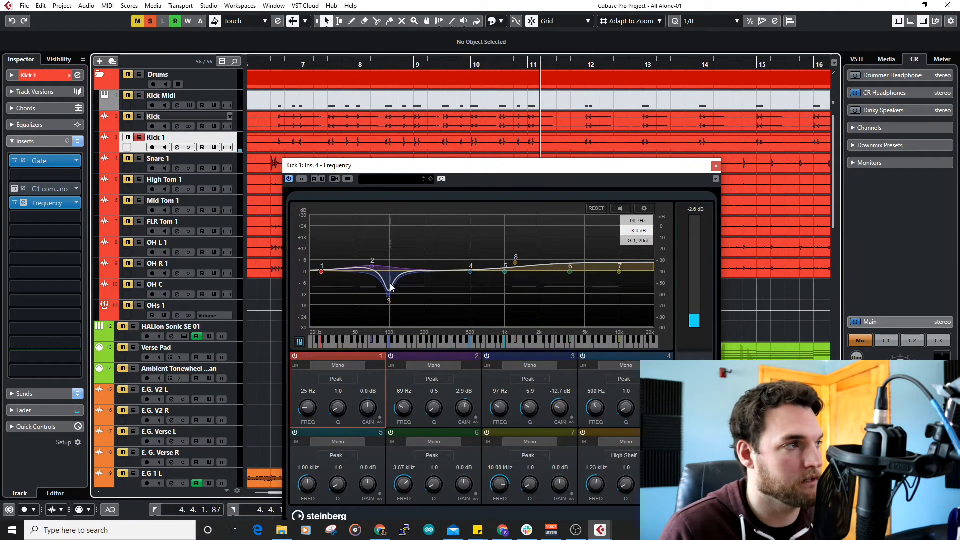
left_click_drag(390, 300, 386, 282)
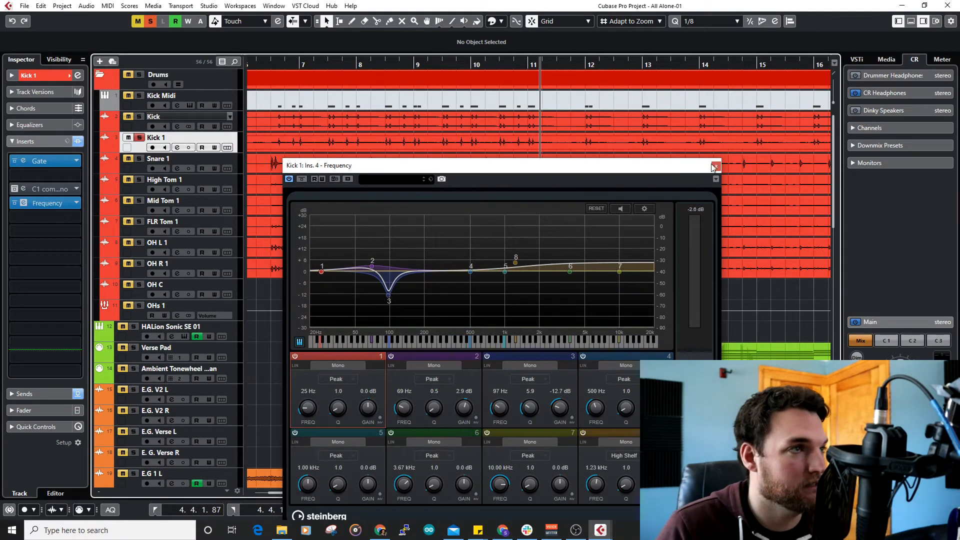
Close the Frequency EQ and move to the separate Kick track with no inserts
left_click(715, 166)
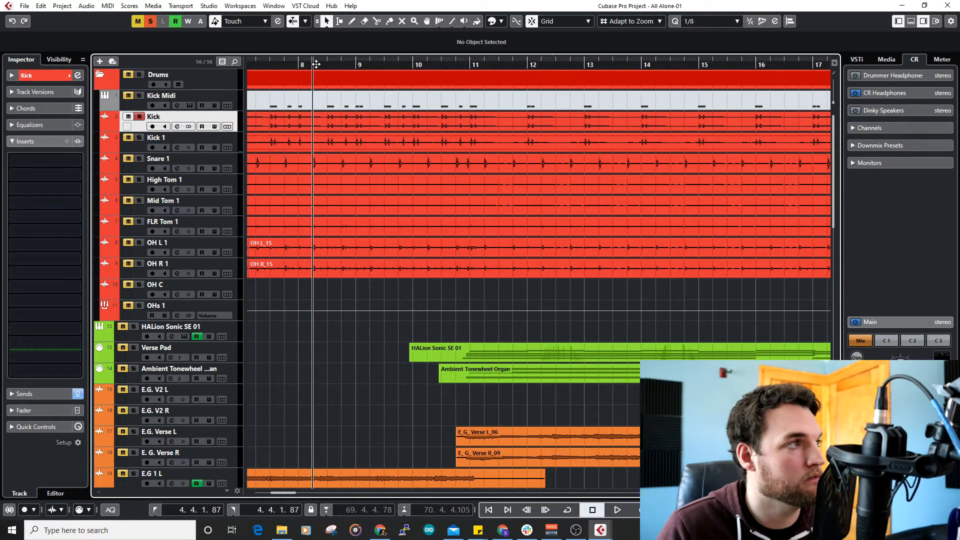
left_click(618, 509)
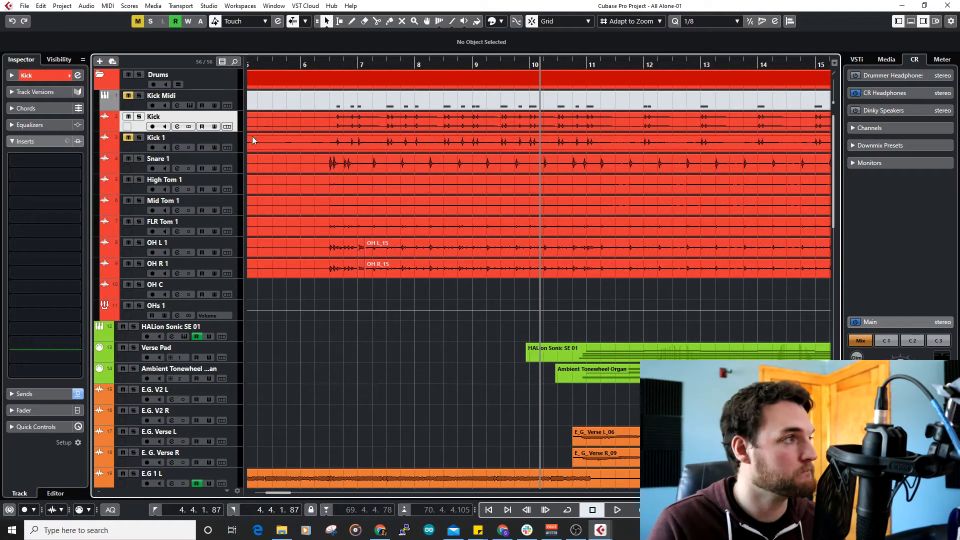
mouse_move(235, 148)
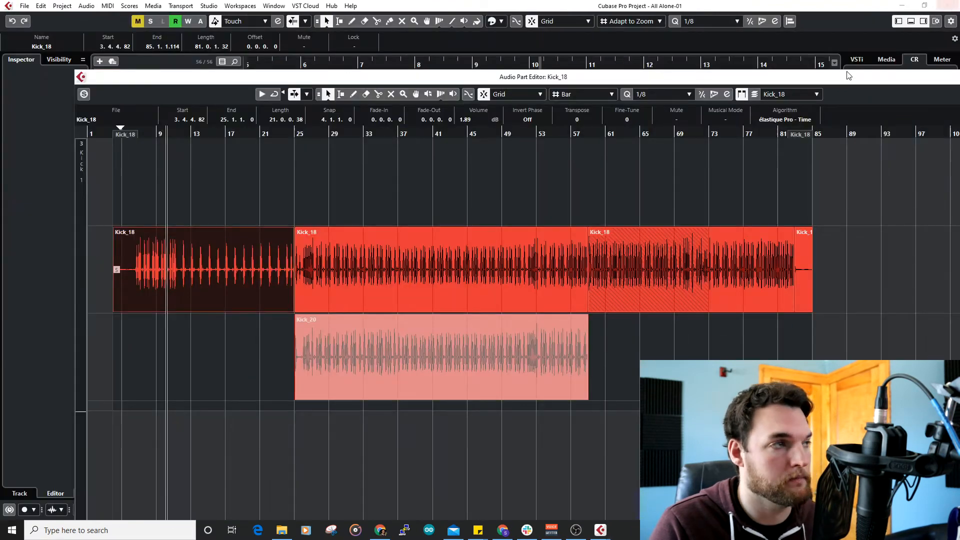
Clear the event selection in the Kick_18 audio part
left_click(238, 283)
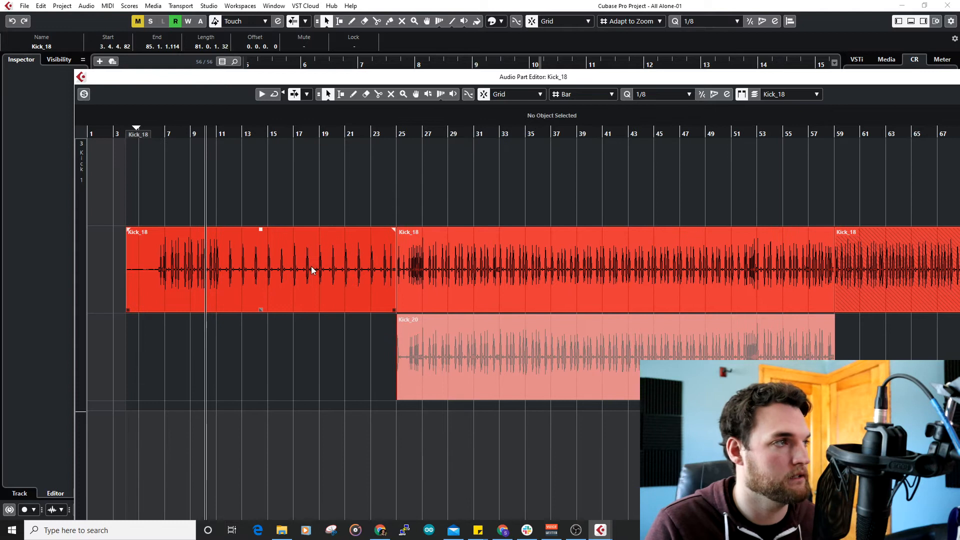
mouse_move(360, 290)
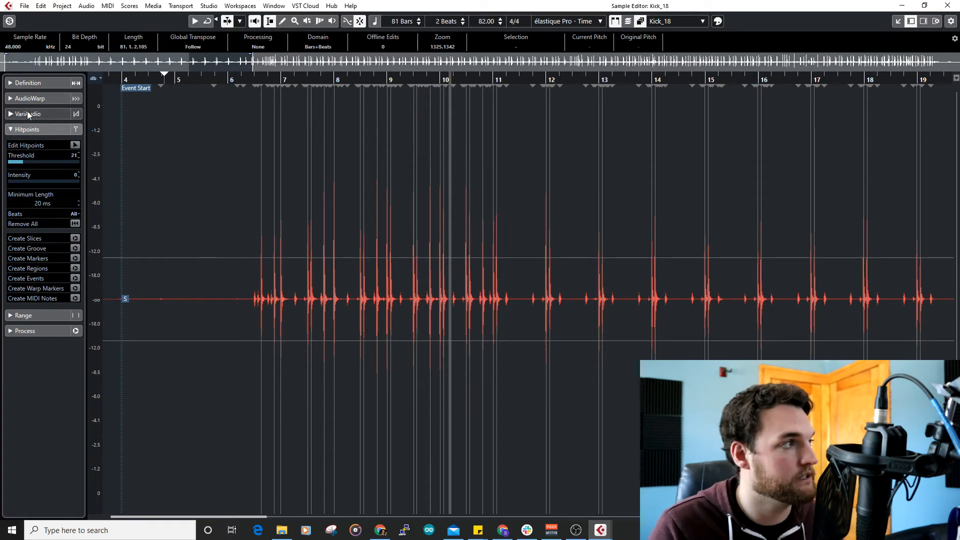
mouse_move(45, 241)
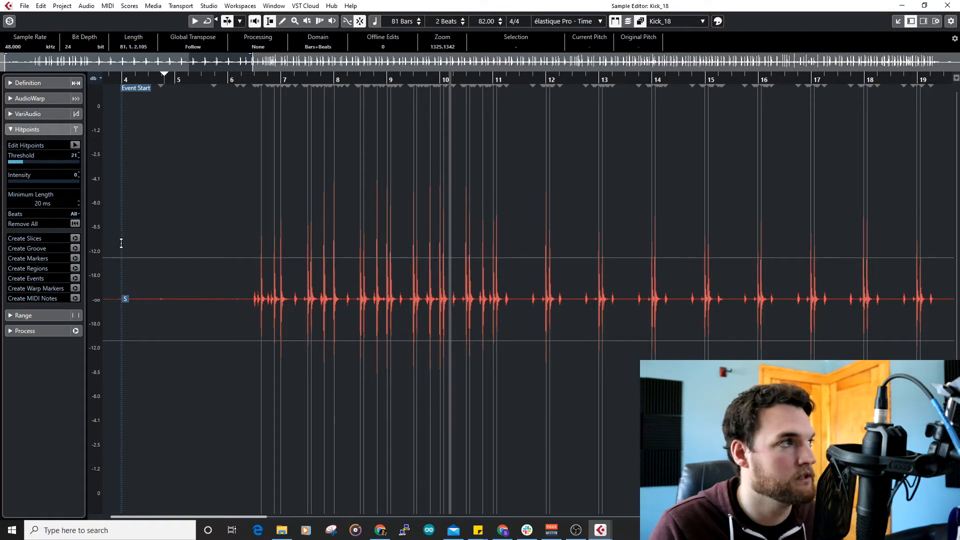
mouse_move(75, 248)
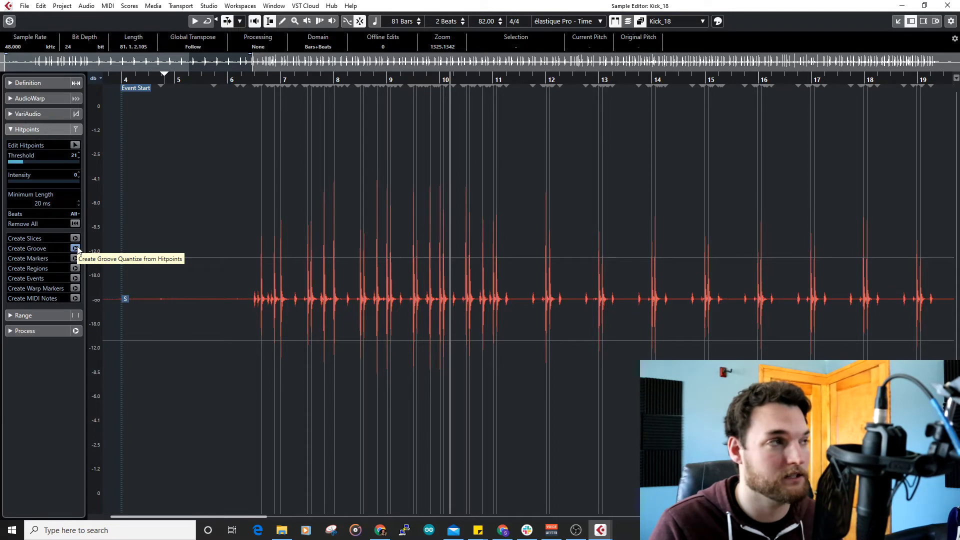
mouse_move(54, 227)
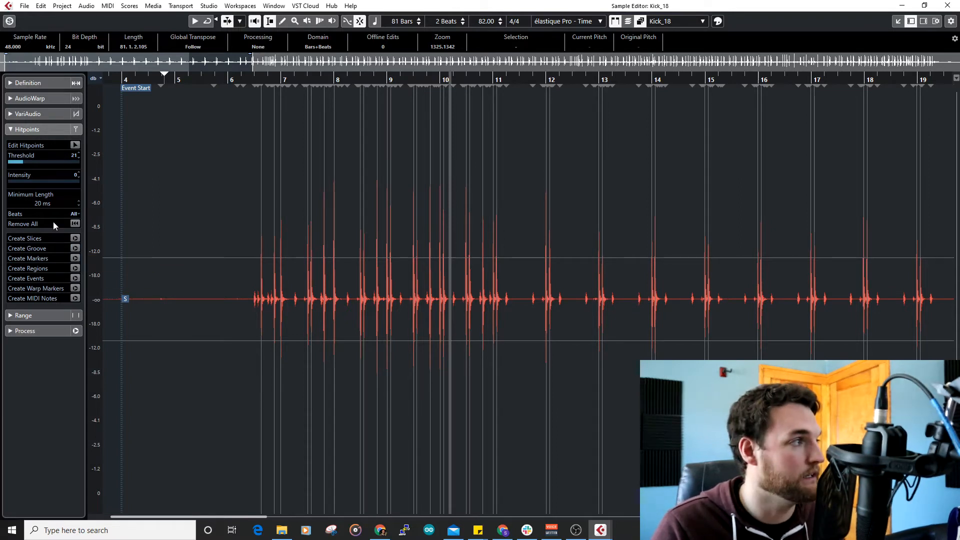
mouse_move(120, 191)
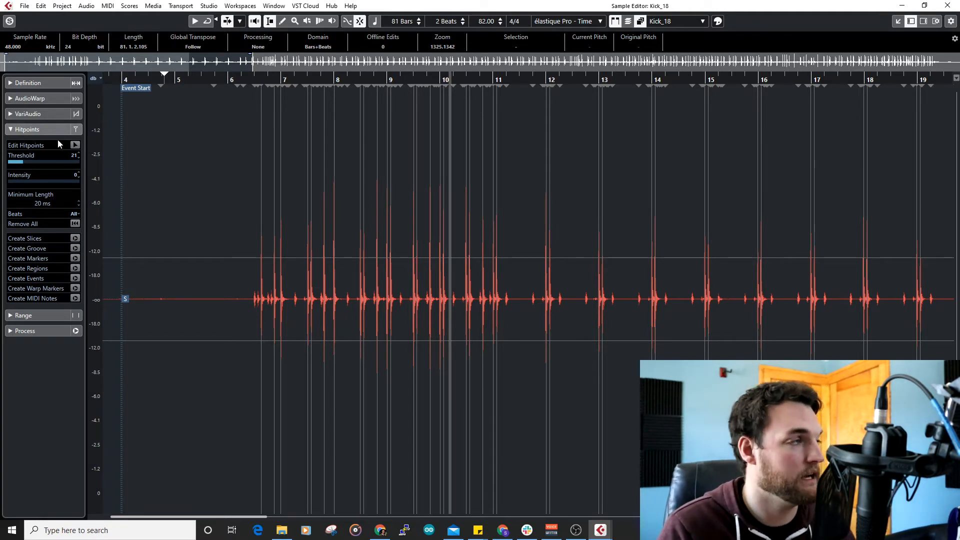
mouse_move(40, 171)
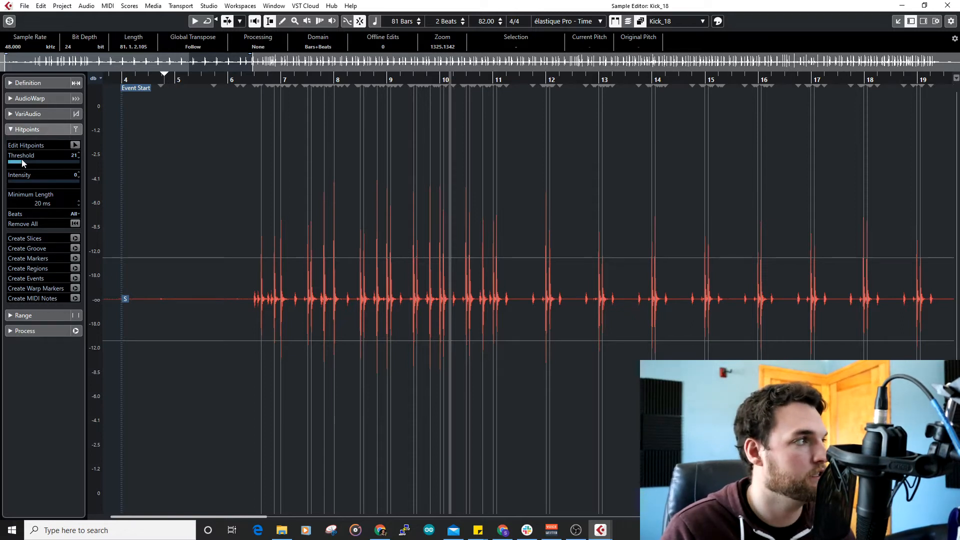
Adjust the Kick_18 hitpoint threshold down to about 30 so individual kick hits are detected
left_click_drag(18, 163, 72, 163)
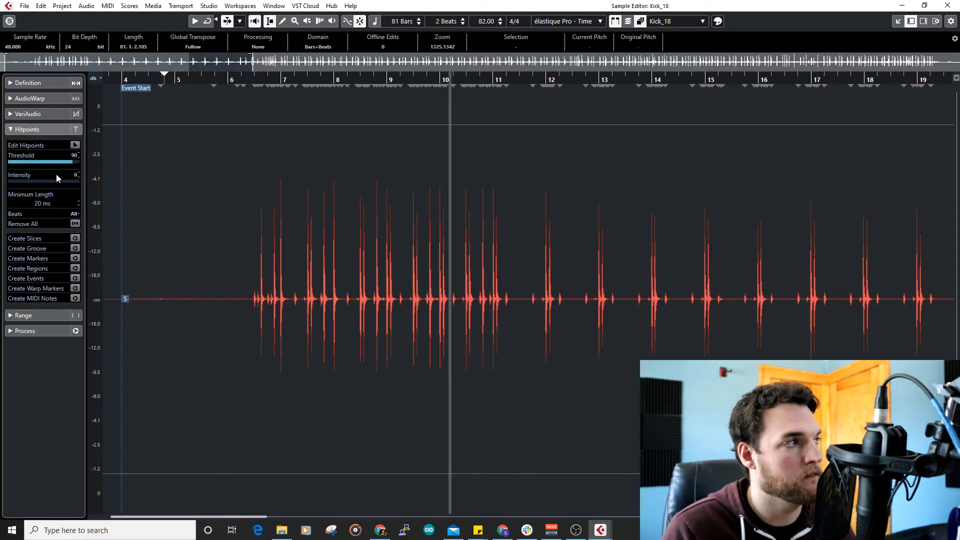
left_click_drag(43, 163, 55, 163)
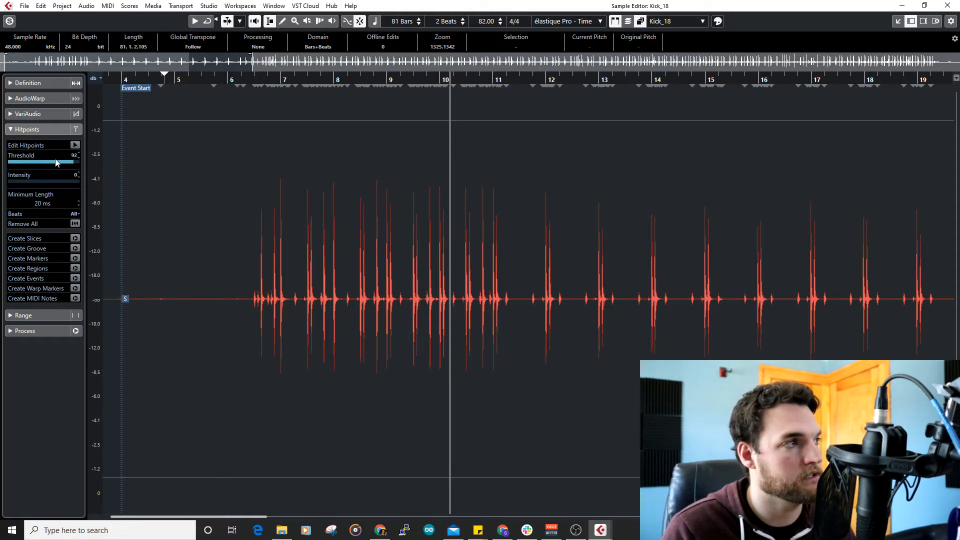
left_click_drag(55, 162, 66, 162)
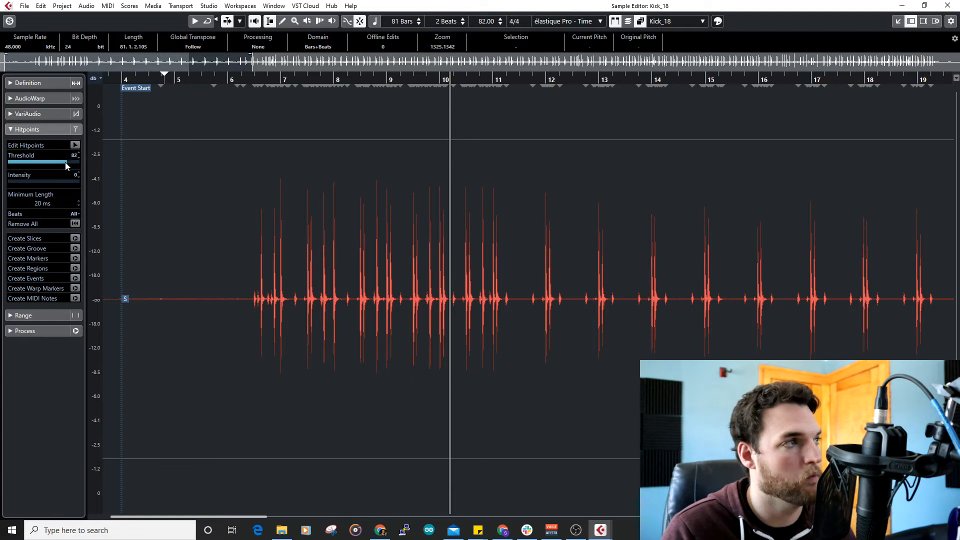
left_click_drag(66, 163, 52, 163)
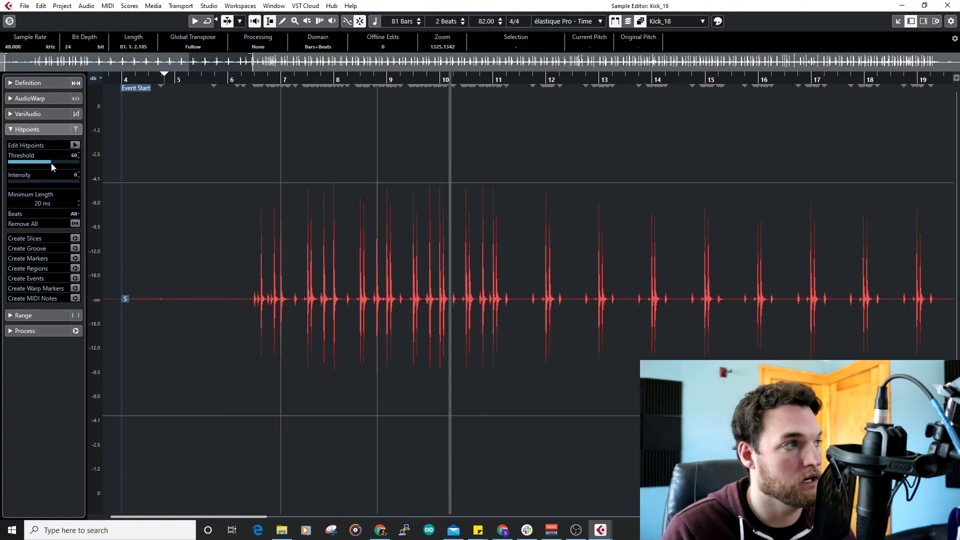
left_click_drag(52, 163, 40, 164)
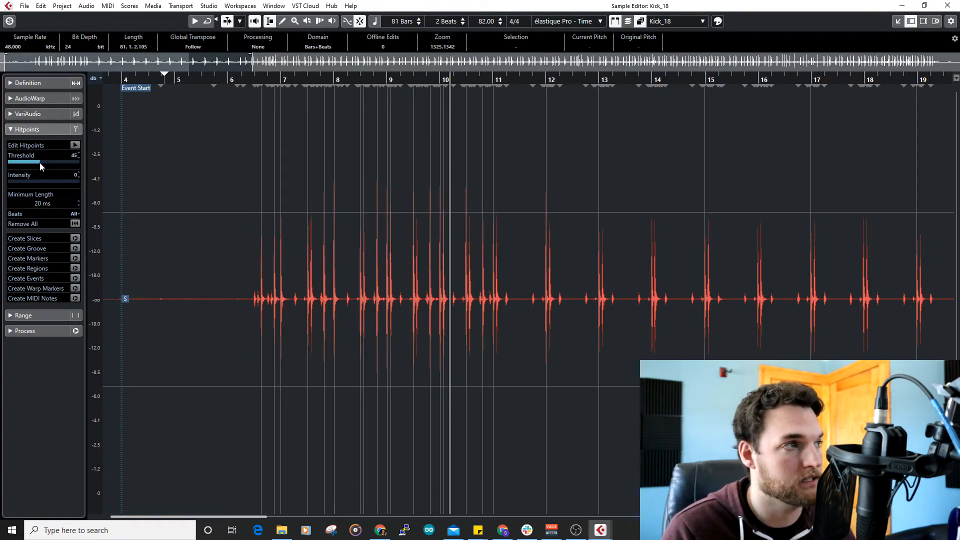
left_click_drag(24, 162, 21, 162)
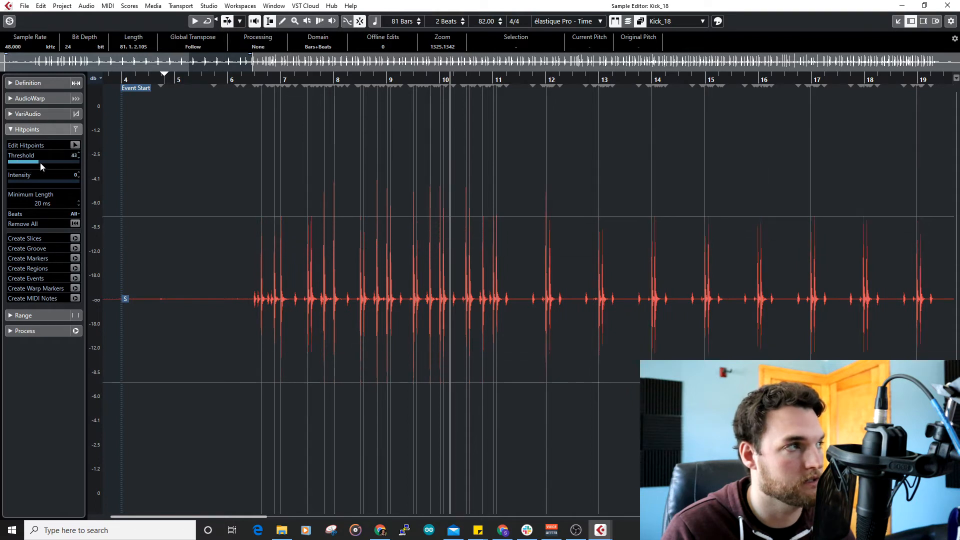
left_click_drag(43, 160, 34, 160)
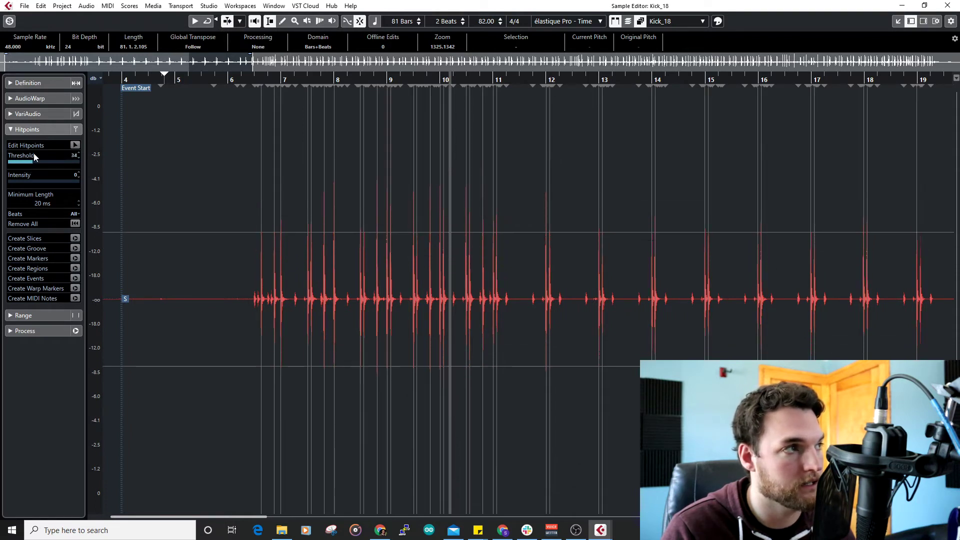
left_click_drag(28, 161, 46, 161)
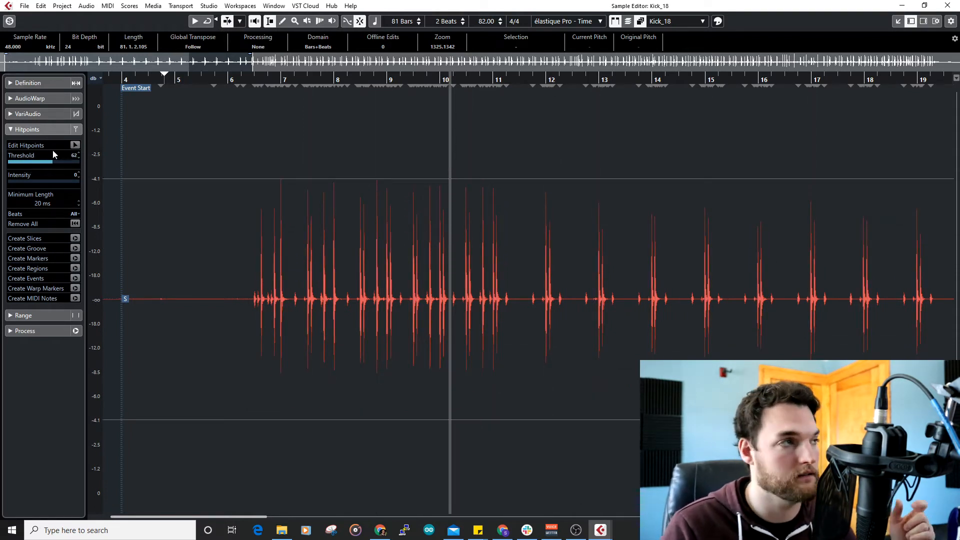
left_click_drag(37, 161, 52, 161)
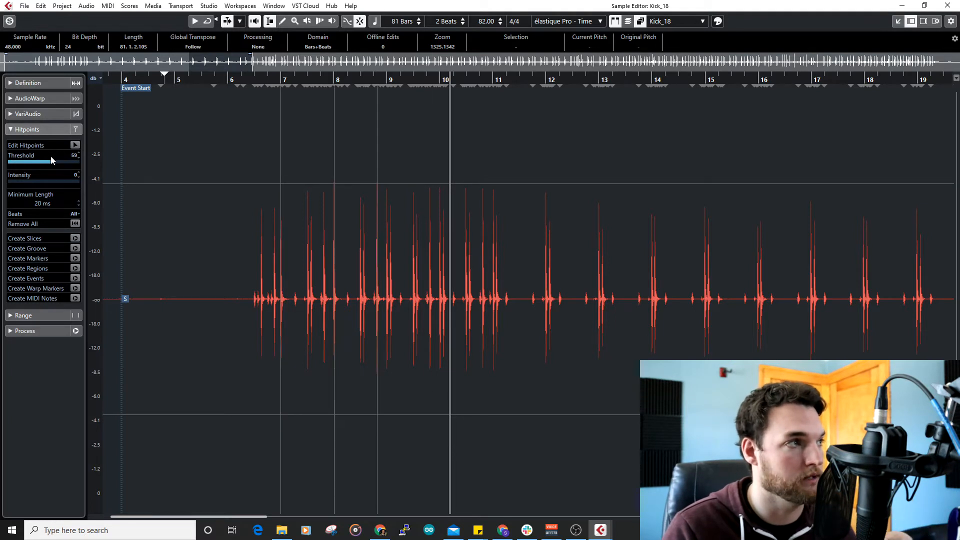
left_click_drag(46, 163, 55, 163)
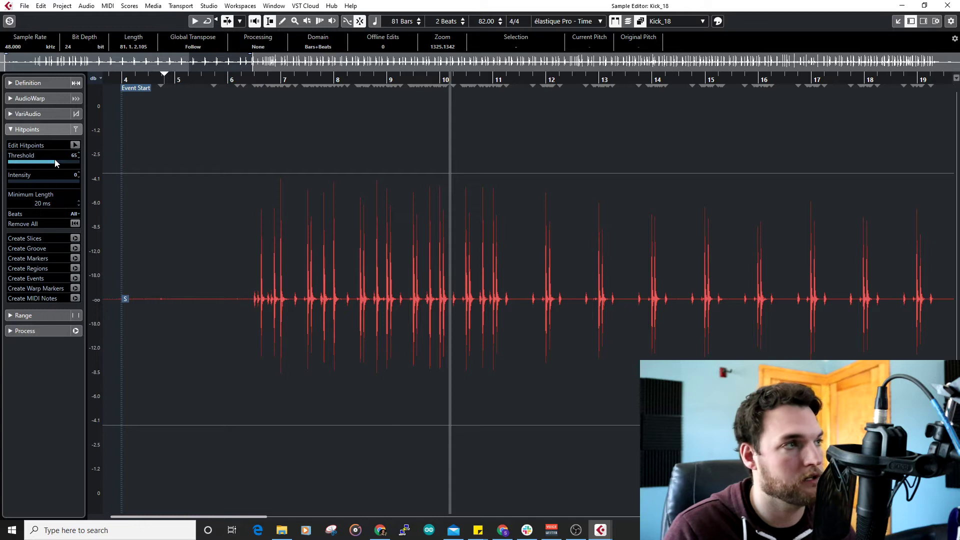
left_click_drag(54, 163, 37, 163)
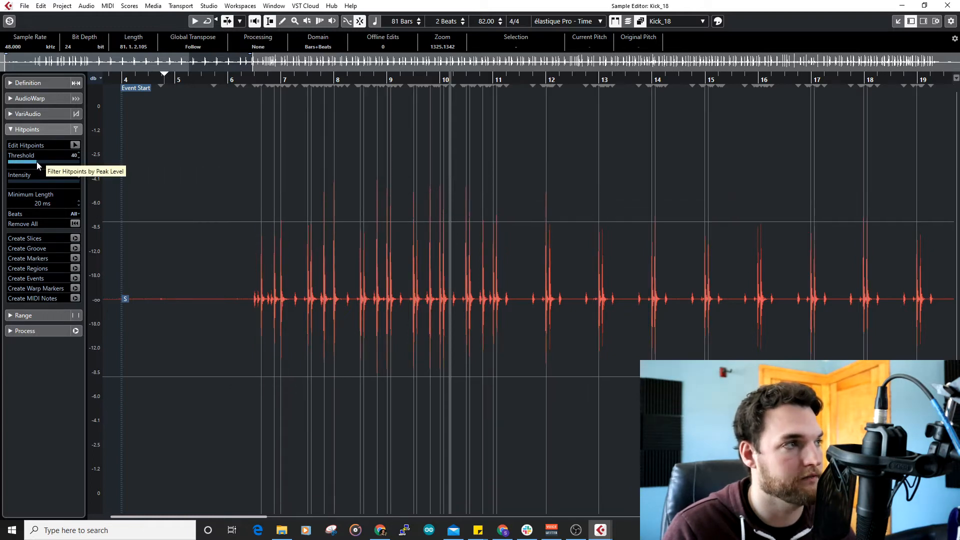
left_click_drag(37, 165, 29, 165)
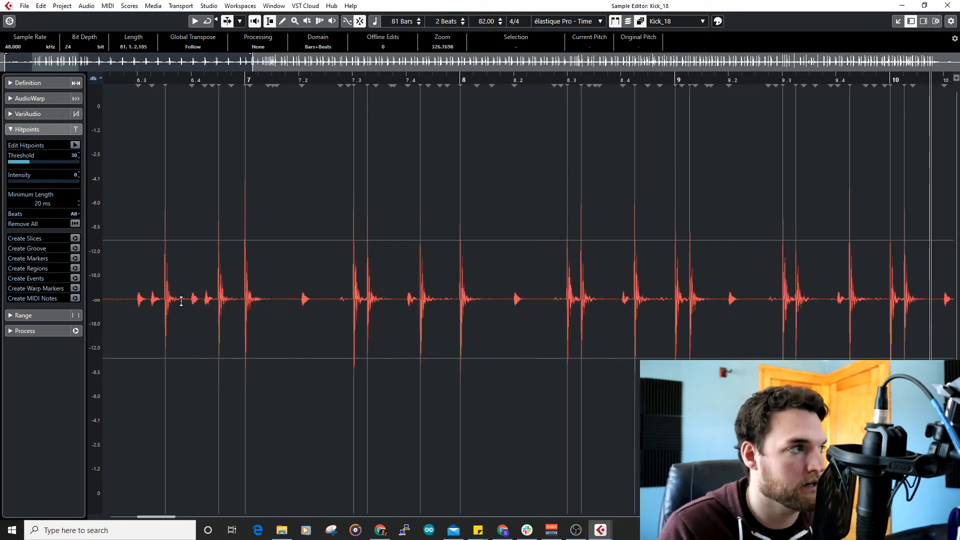
mouse_move(524, 307)
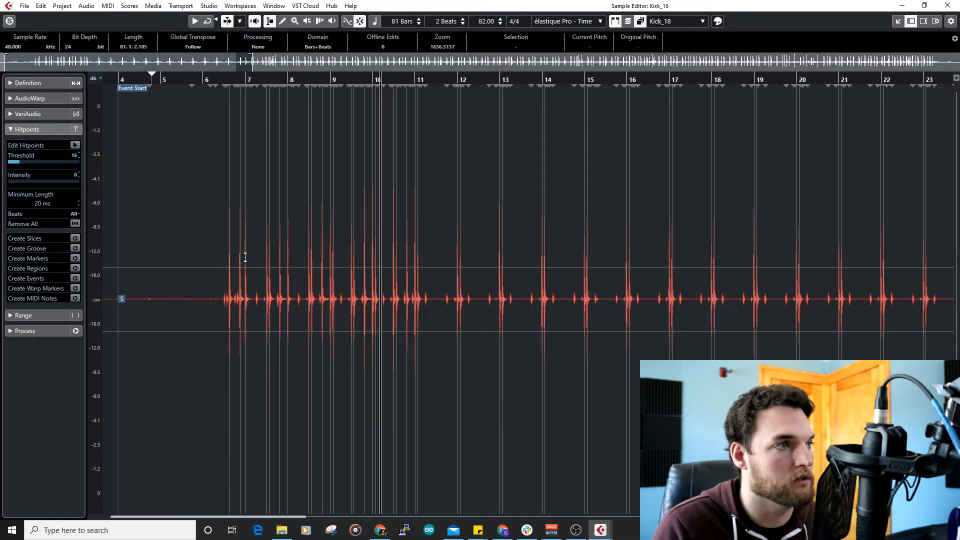
mouse_move(270, 284)
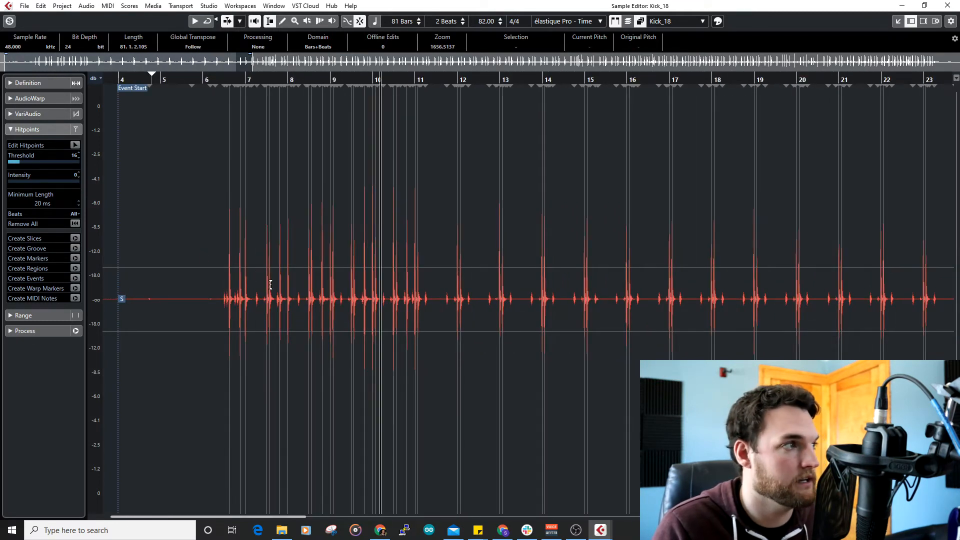
mouse_move(188, 253)
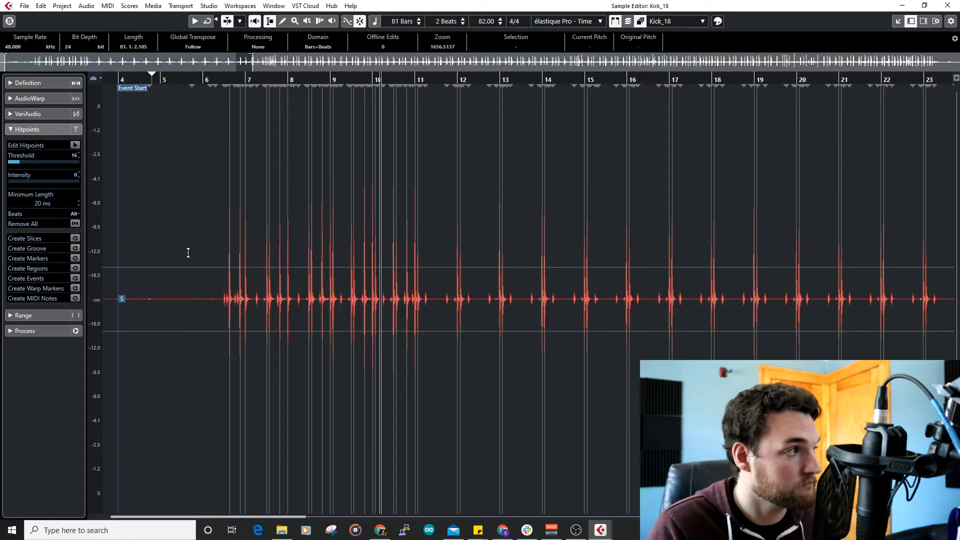
mouse_move(166, 243)
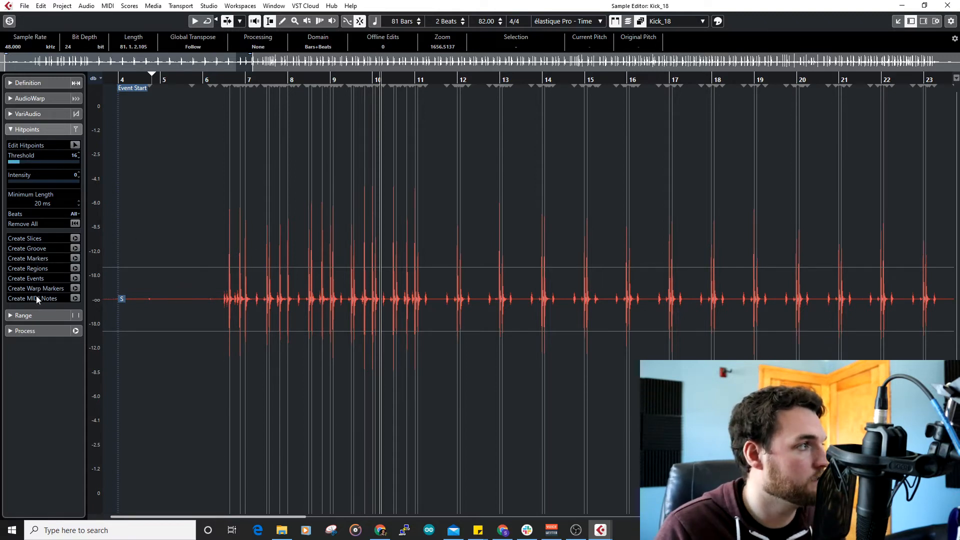
mouse_move(75, 298)
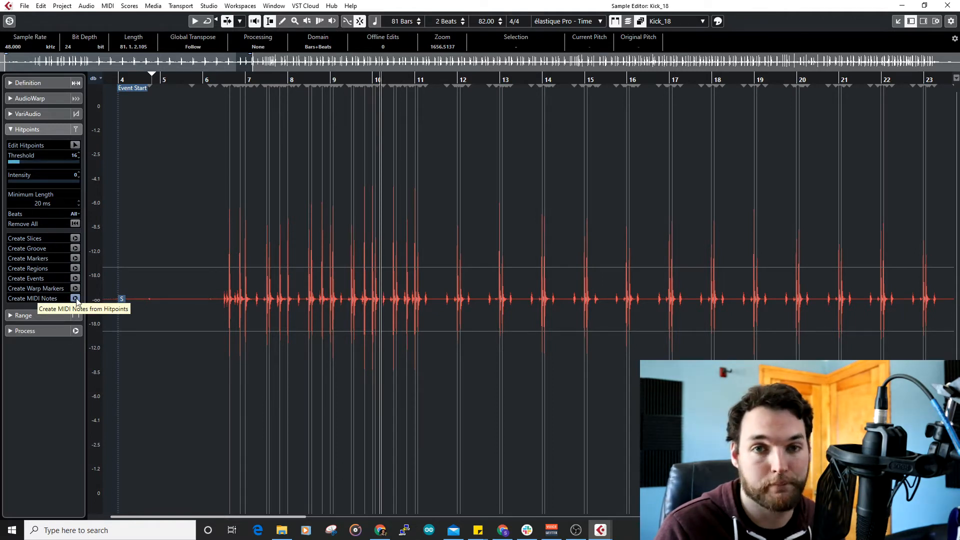
Convert the kick hitpoints to fixed-velocity 100 D1 1/16 notes on a new MIDI track
left_click(75, 298)
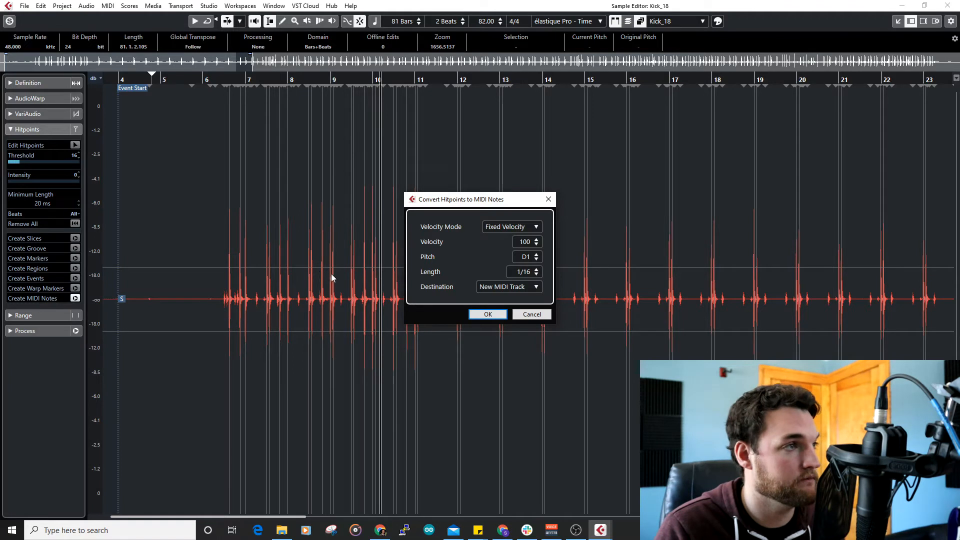
mouse_move(527, 226)
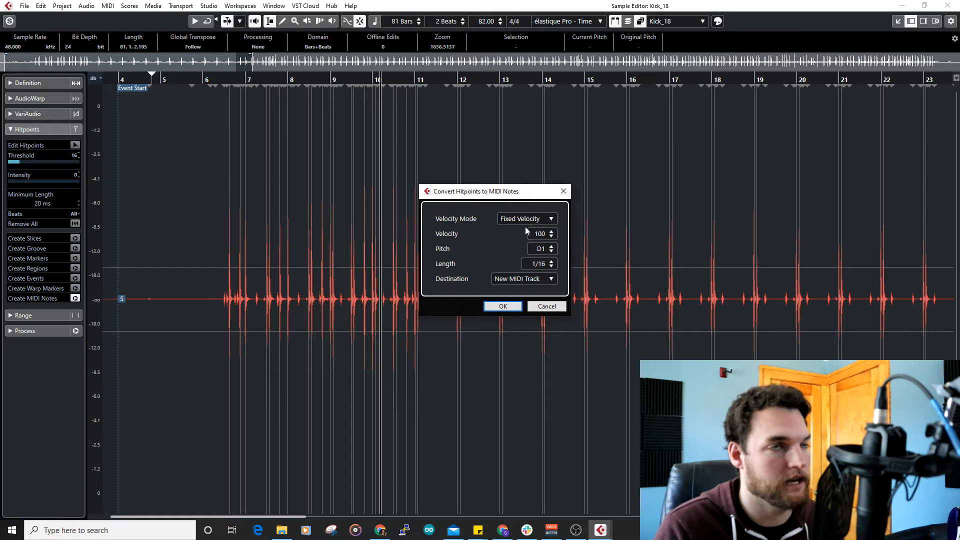
mouse_move(554, 230)
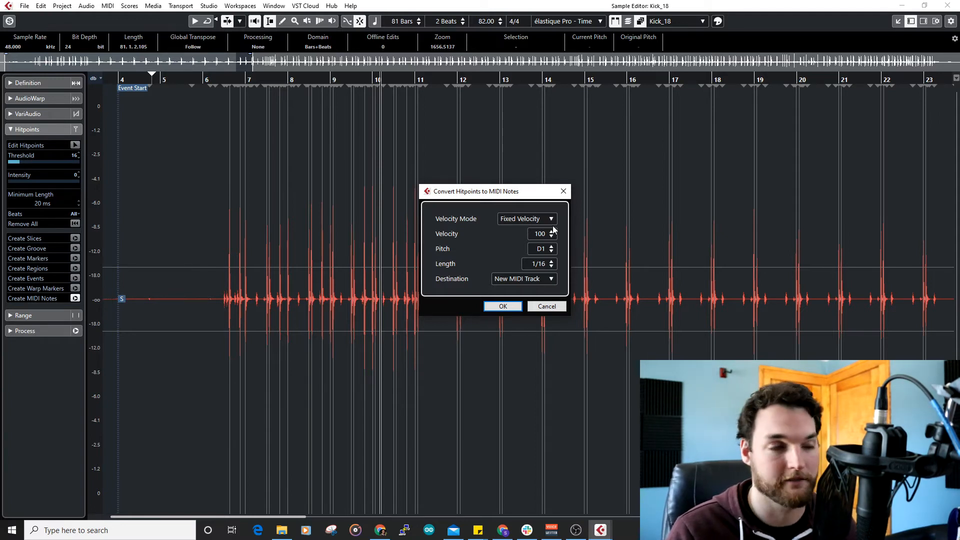
mouse_move(577, 238)
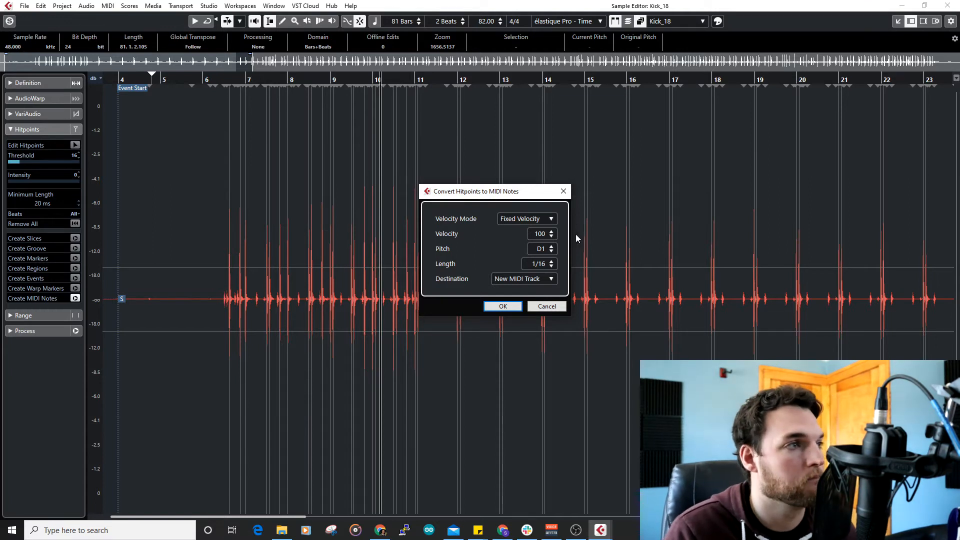
mouse_move(541, 249)
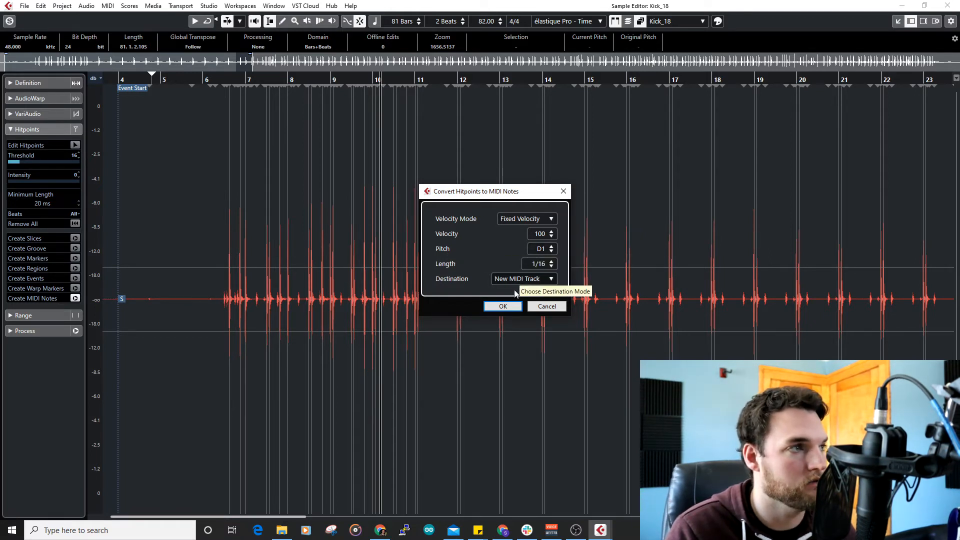
left_click(502, 306)
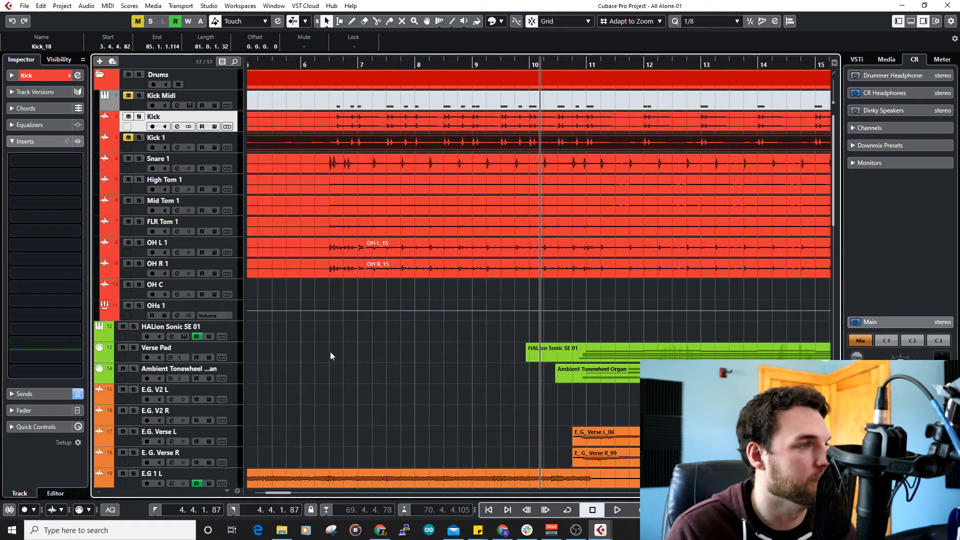
Scroll down the project to the new Groove Agent SE track and kick MIDI part
scroll("down", 3)
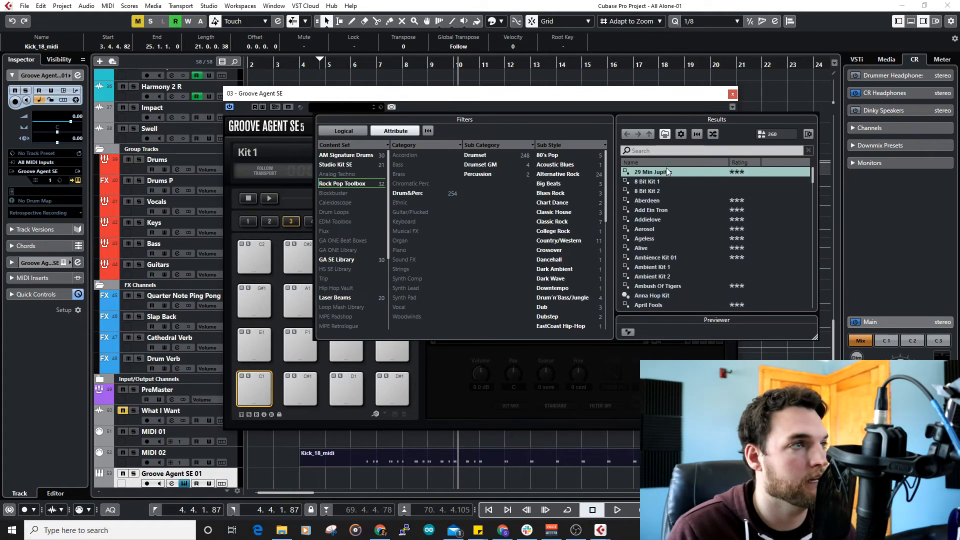
Load the 29 Min Jupiter kit, preview its Chorus B pattern, and return to the drum pads
double_click(651, 172)
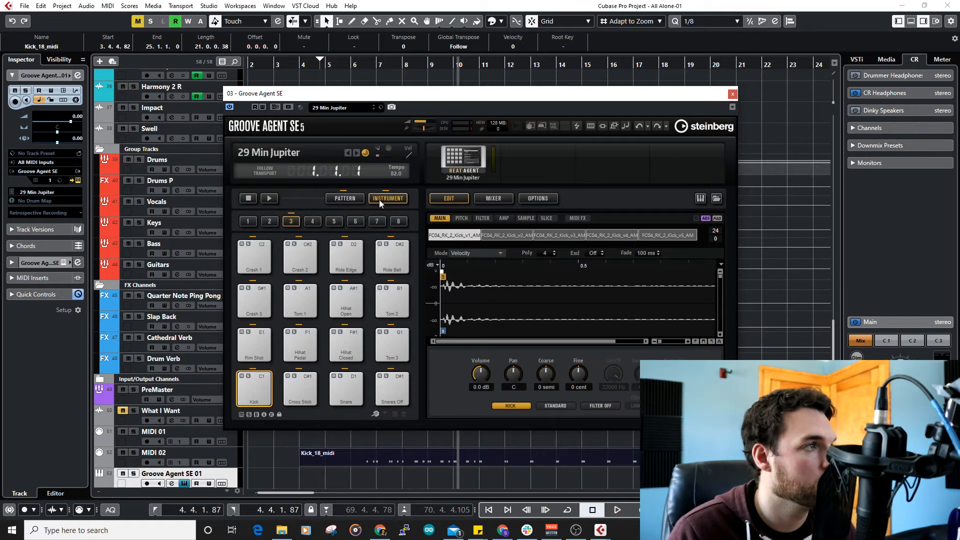
left_click(345, 198)
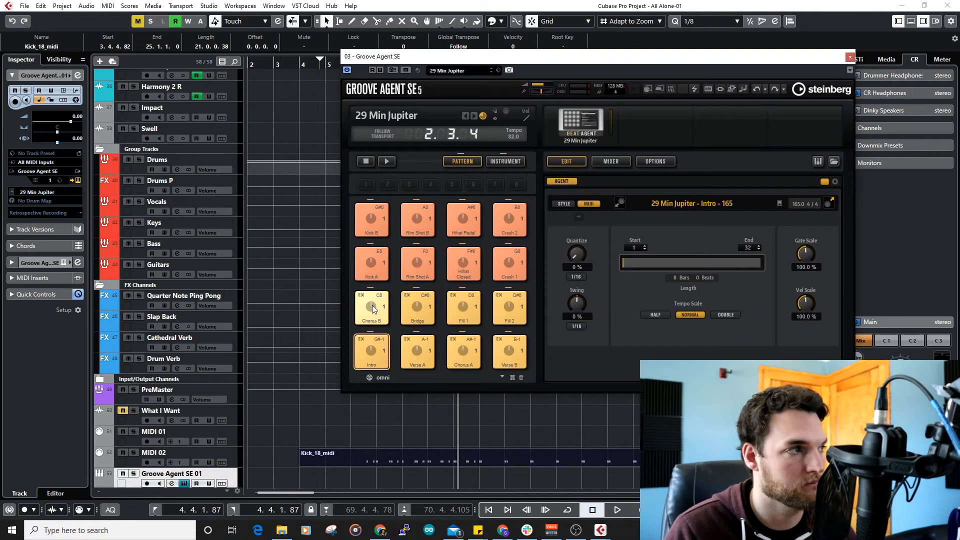
left_click(372, 308)
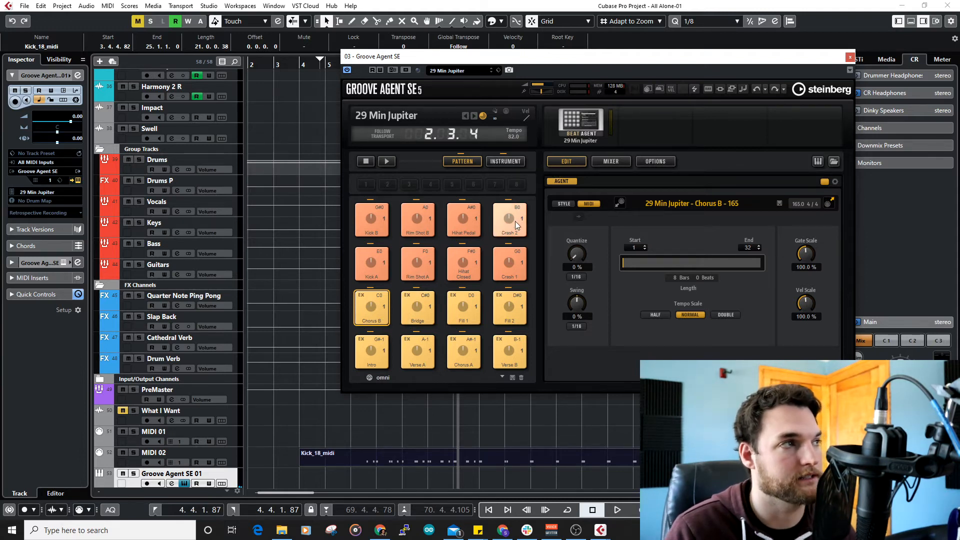
left_click(505, 161)
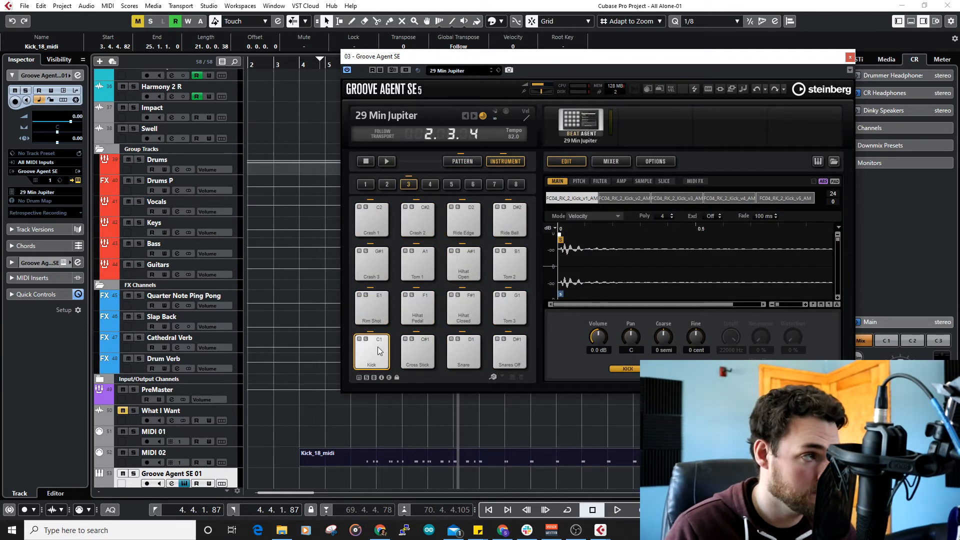
left_click(372, 352)
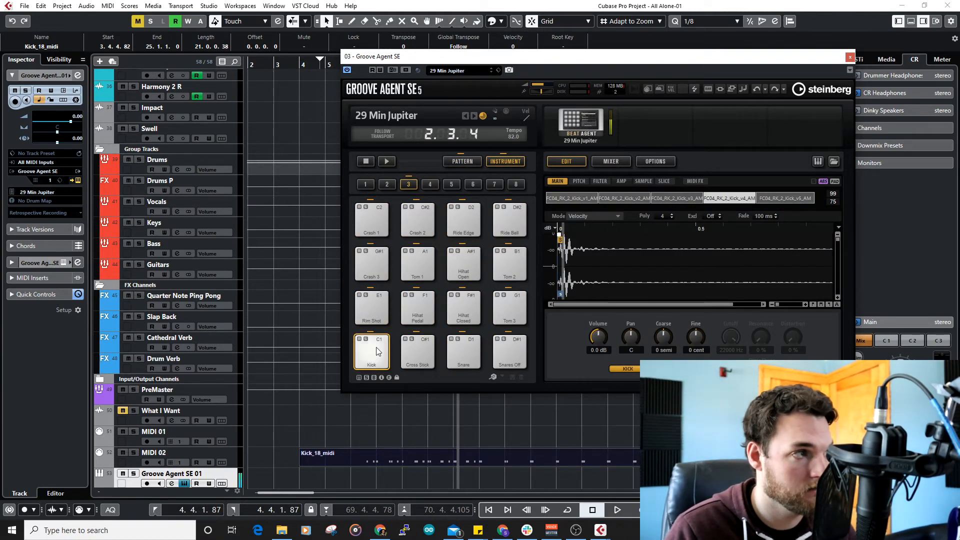
left_click(372, 351)
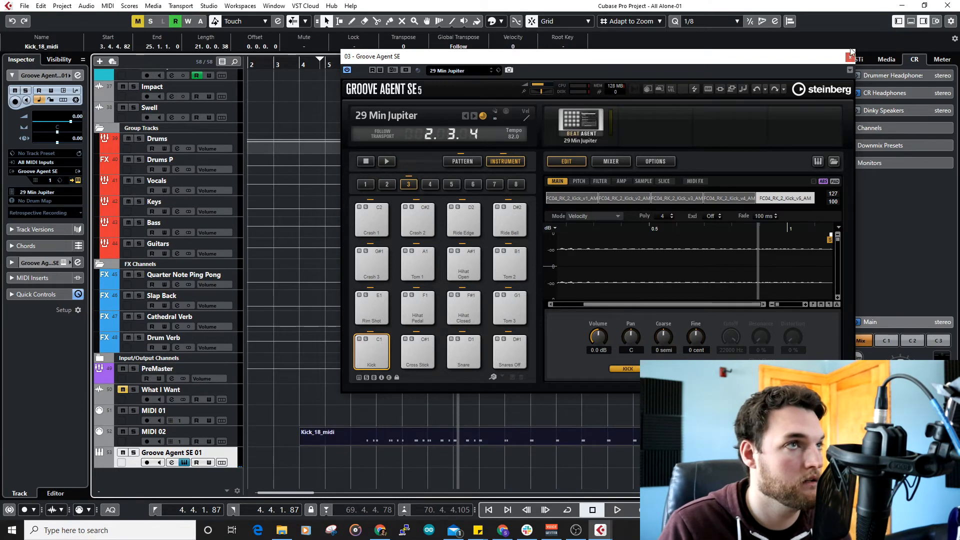
Close Groove Agent SE and bring up the kick MIDI part on the Groove Agent SE 01 track
left_click(850, 53)
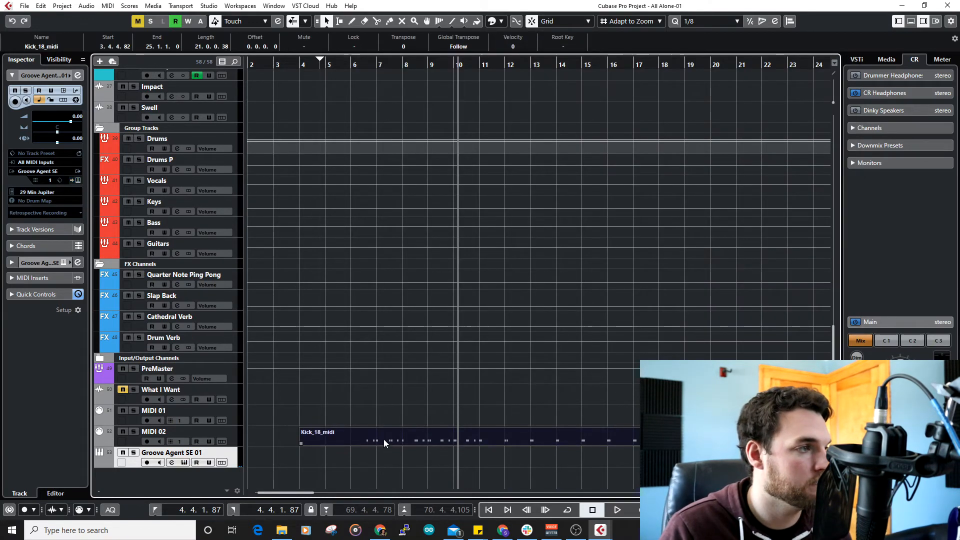
left_click_drag(386, 440, 386, 453)
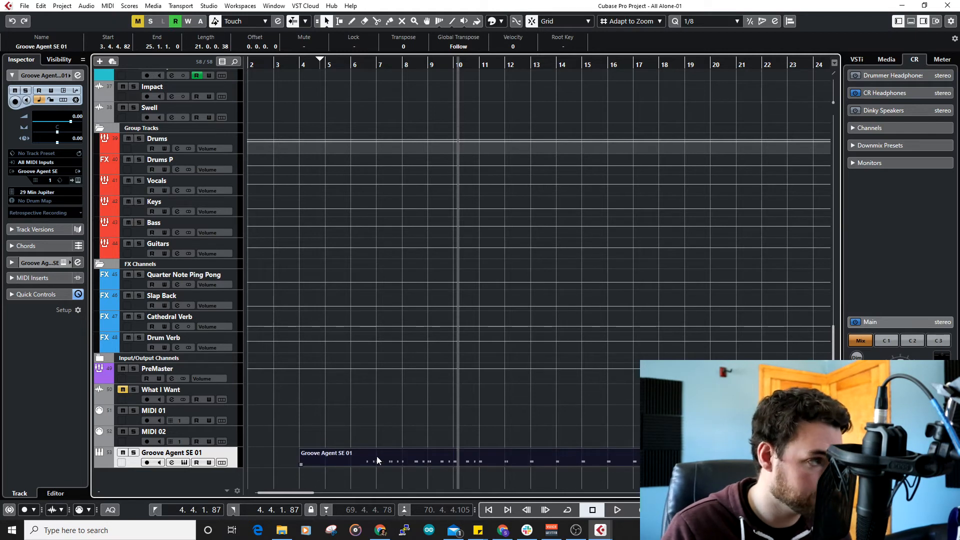
double_click(376, 461)
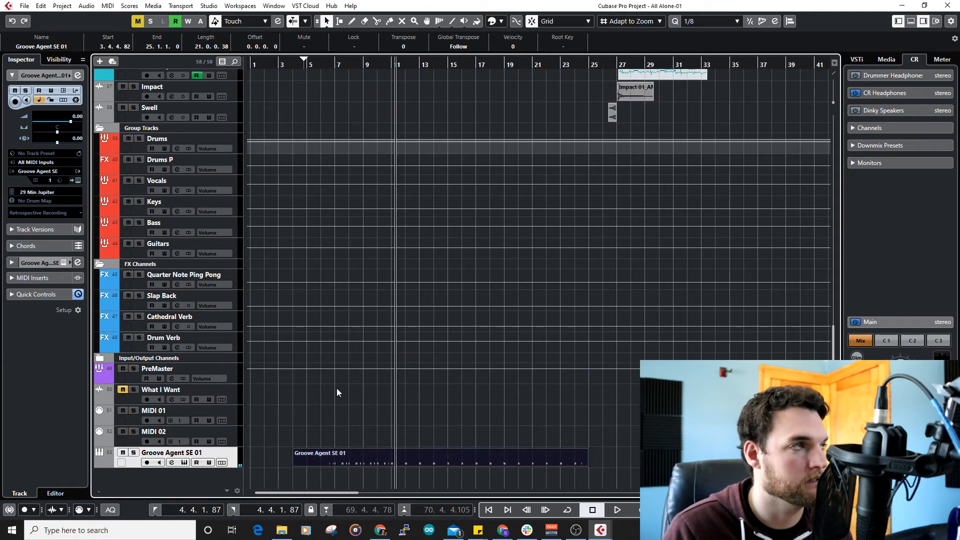
mouse_move(339, 418)
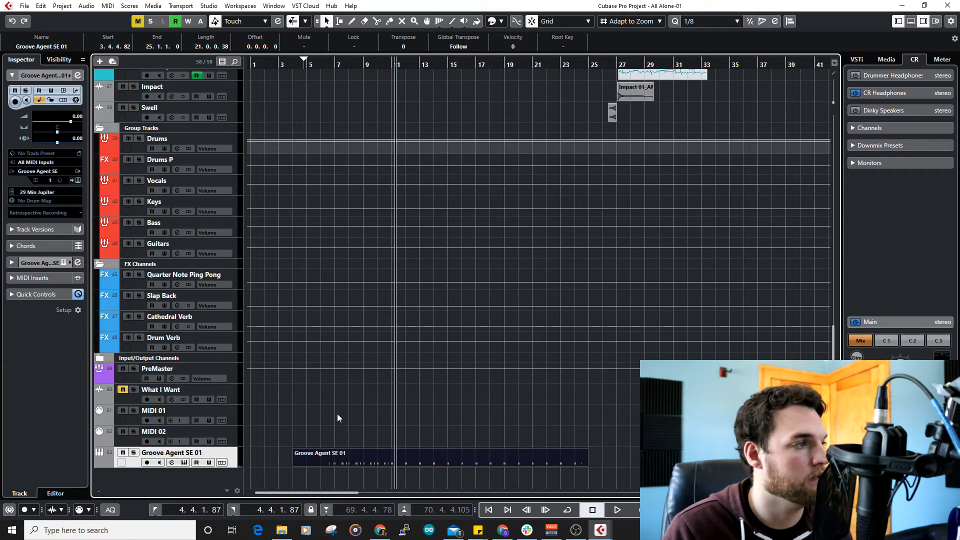
Render the Groove Agent SE 01 kick part in place to a new audio track named 'Kick'
left_click(34, 5)
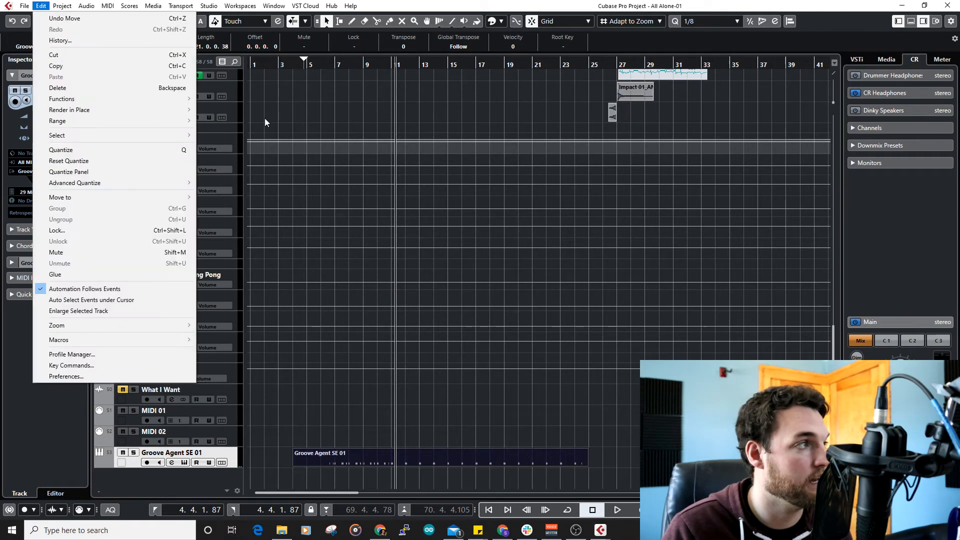
mouse_move(70, 110)
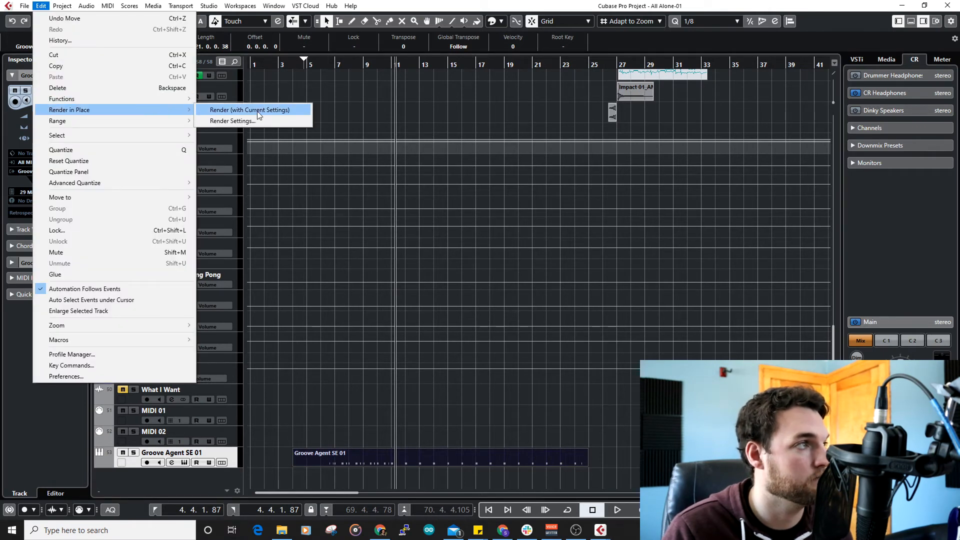
left_click(253, 110)
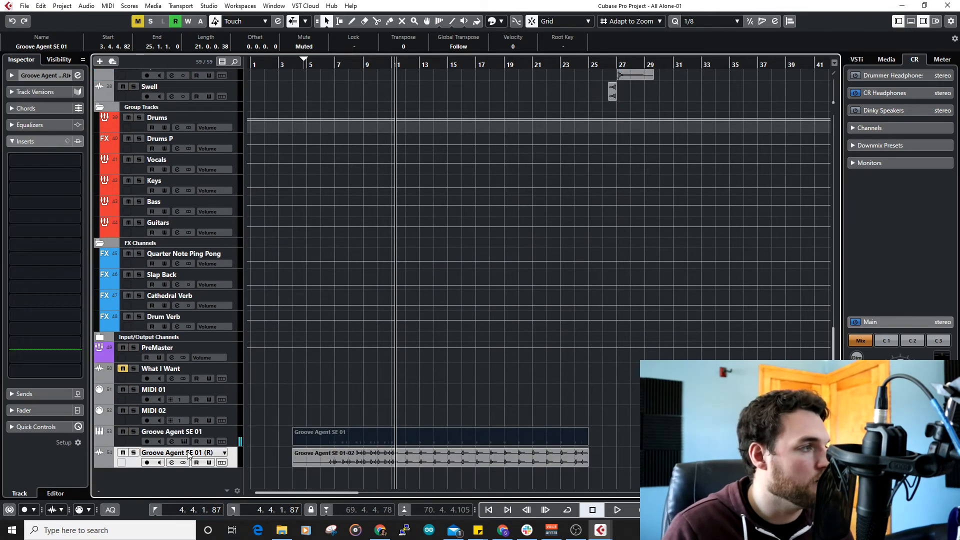
type("Kick")
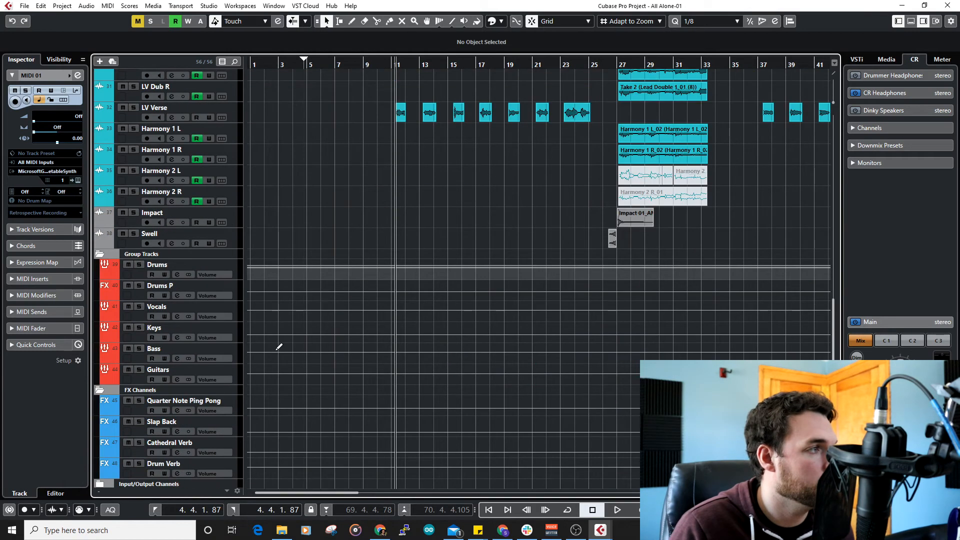
Show the rendered Kick track above Kick 1, then reveal Snare 1's Gate, compressor and Frequency inserts
left_click(160, 286)
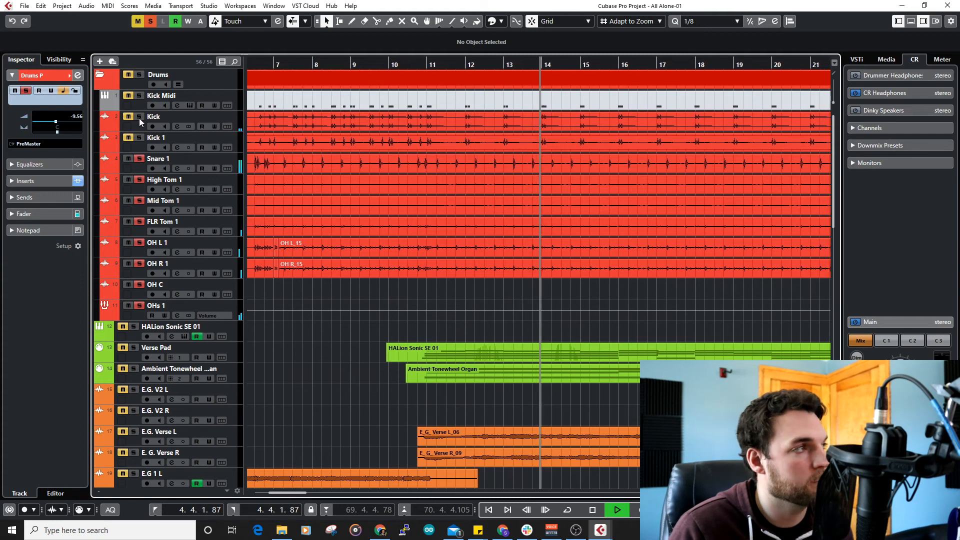
left_click(155, 137)
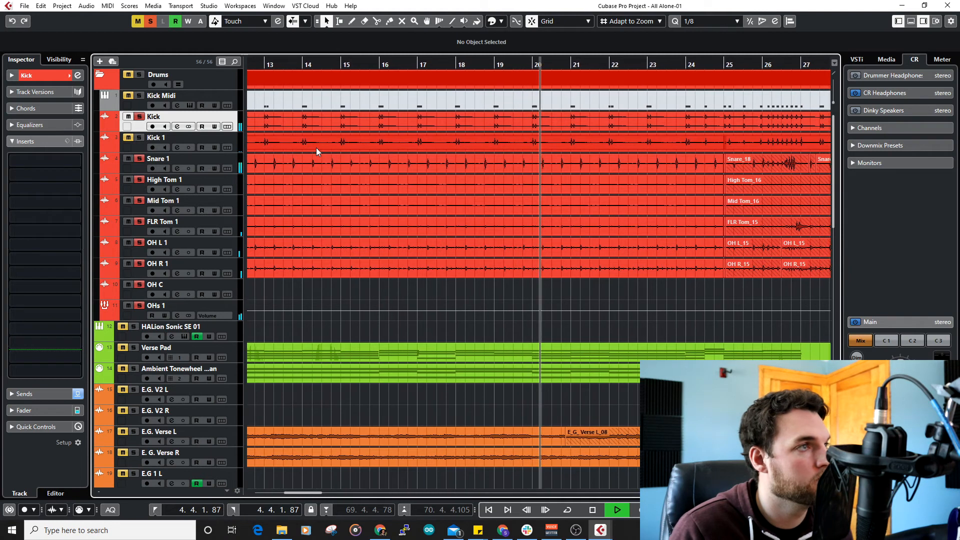
left_click(617, 511)
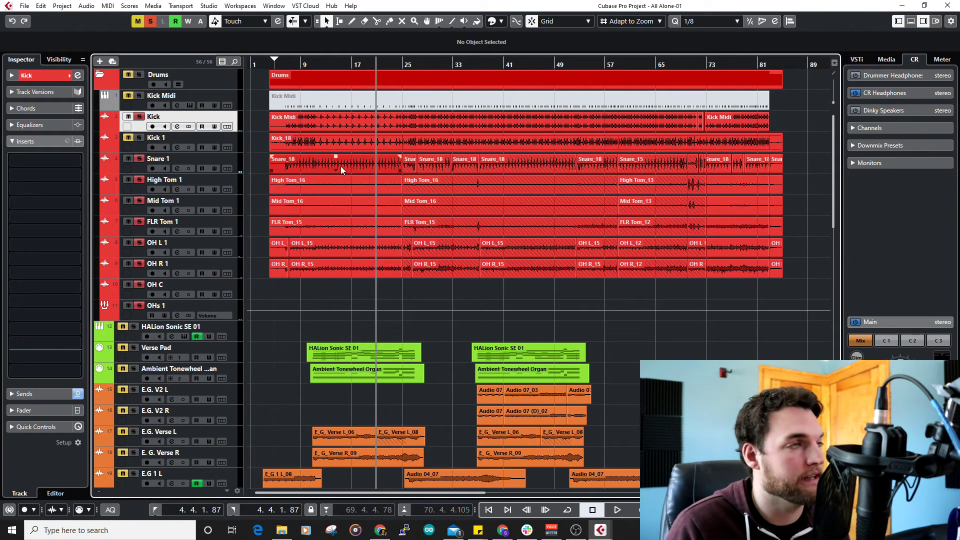
left_click(159, 158)
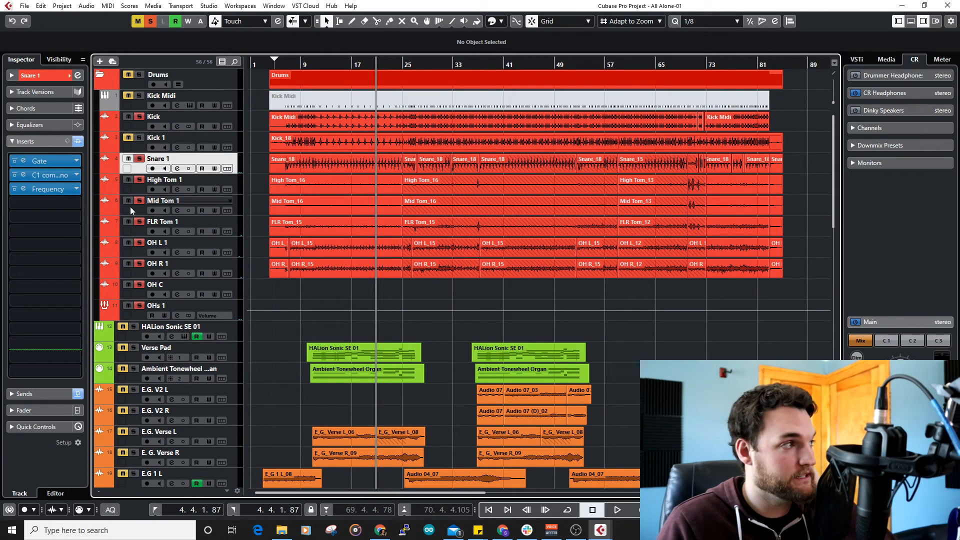
left_click(22, 189)
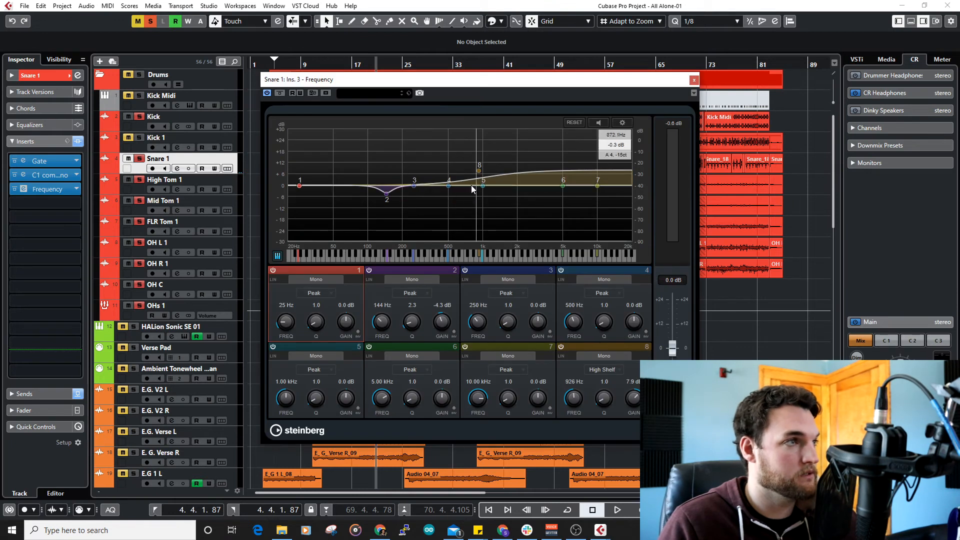
left_click_drag(483, 187, 482, 181)
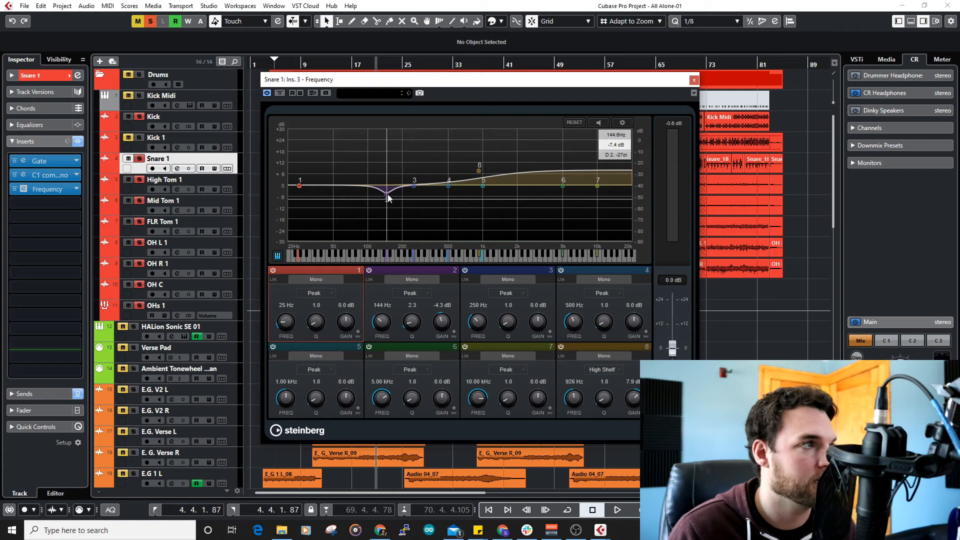
left_click_drag(386, 190, 386, 200)
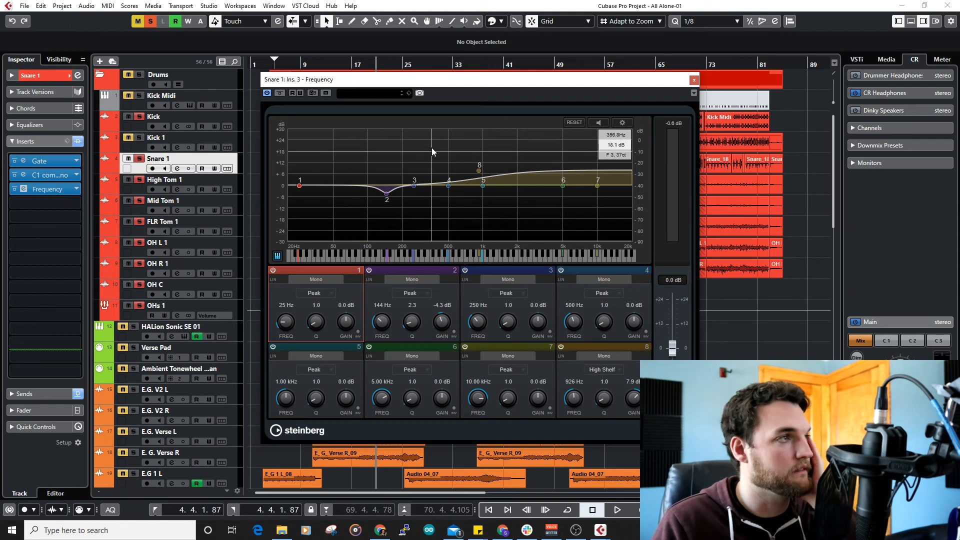
mouse_move(563, 125)
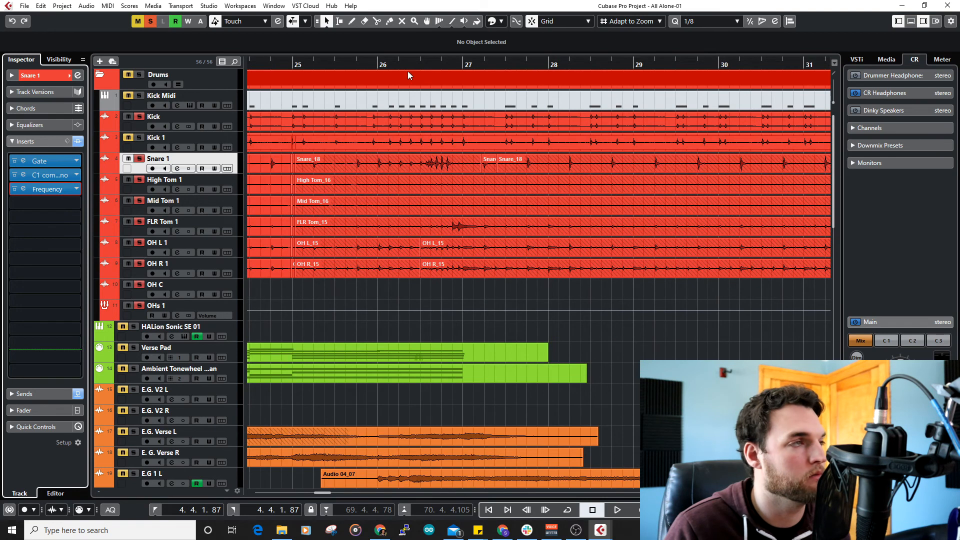
mouse_move(429, 95)
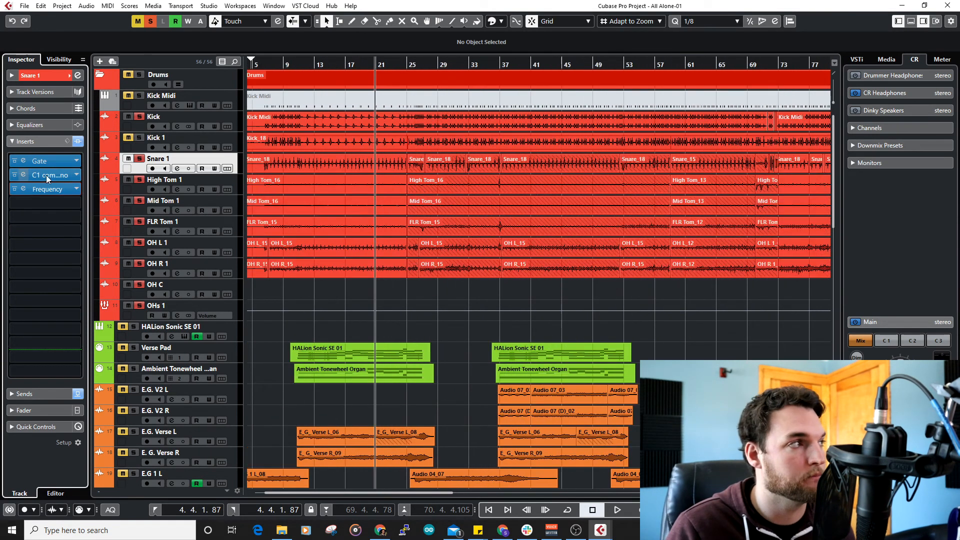
mouse_move(26, 183)
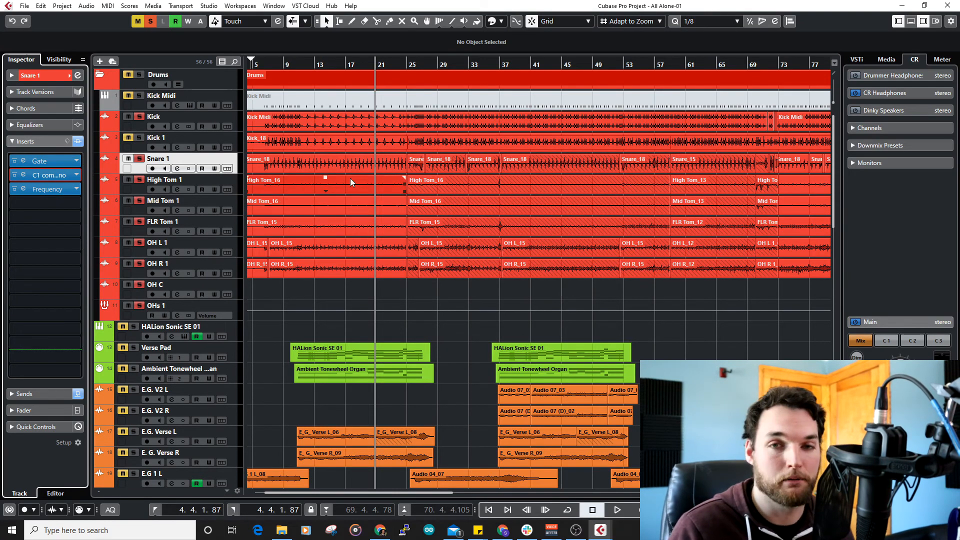
mouse_move(190, 137)
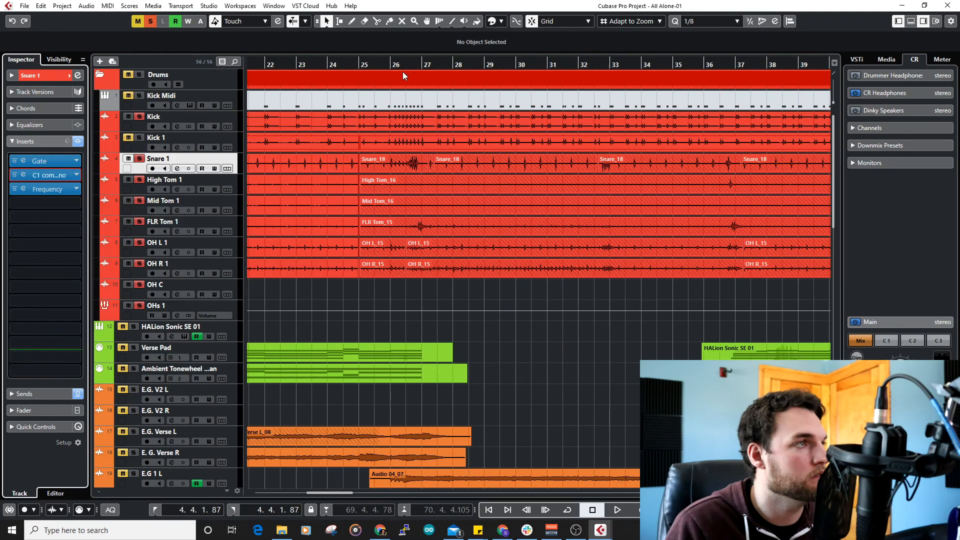
left_click(618, 509)
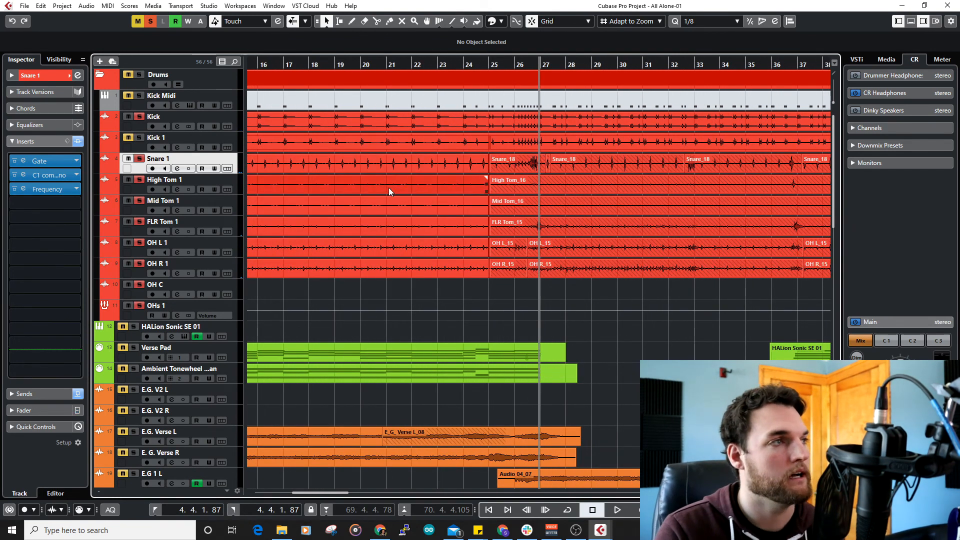
scroll("down", 3)
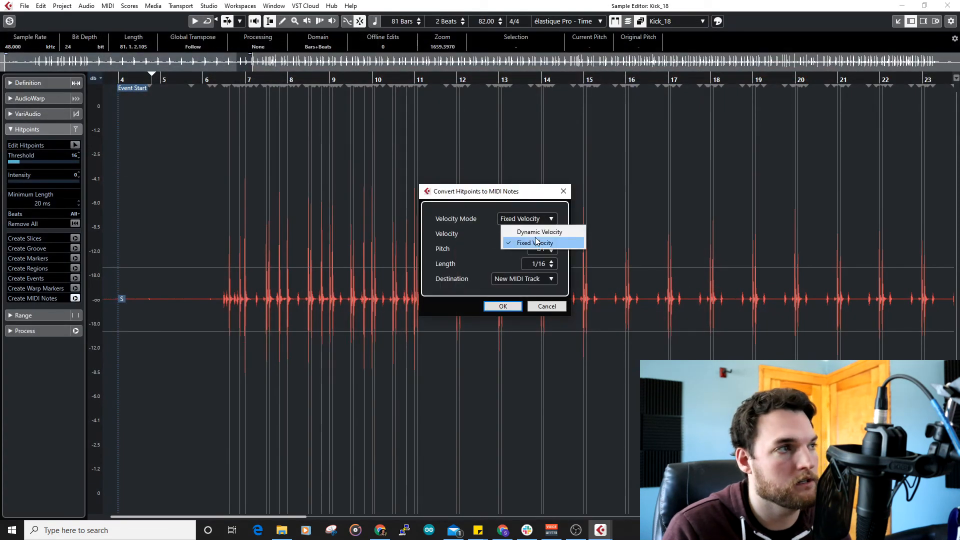
Choose Dynamic Velocity in the hitpoint-to-MIDI settings, then cancel without creating notes
left_click(539, 233)
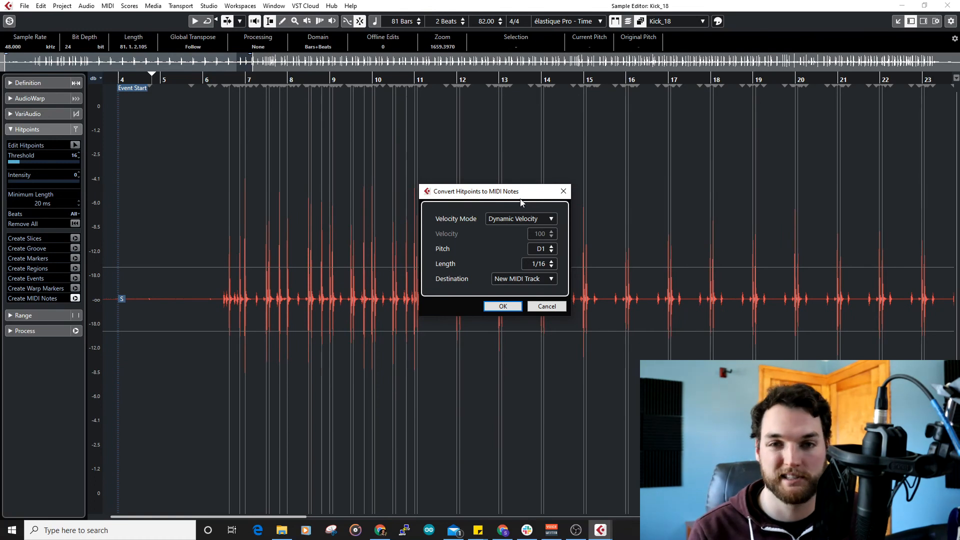
mouse_move(556, 292)
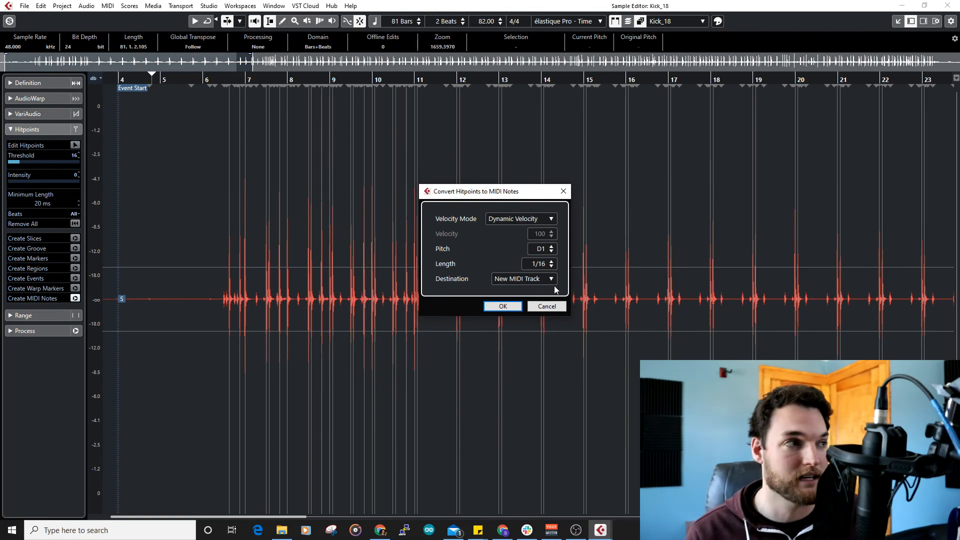
mouse_move(554, 308)
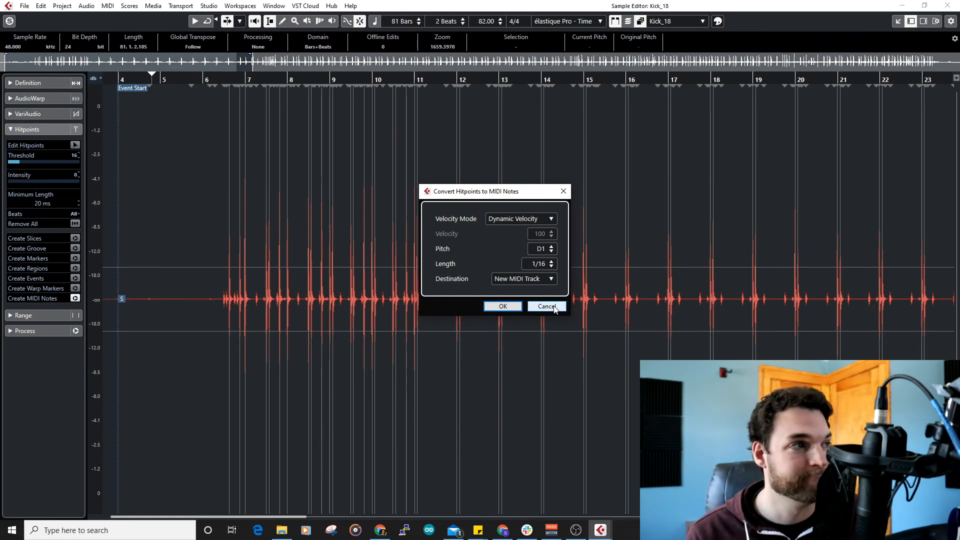
left_click(547, 306)
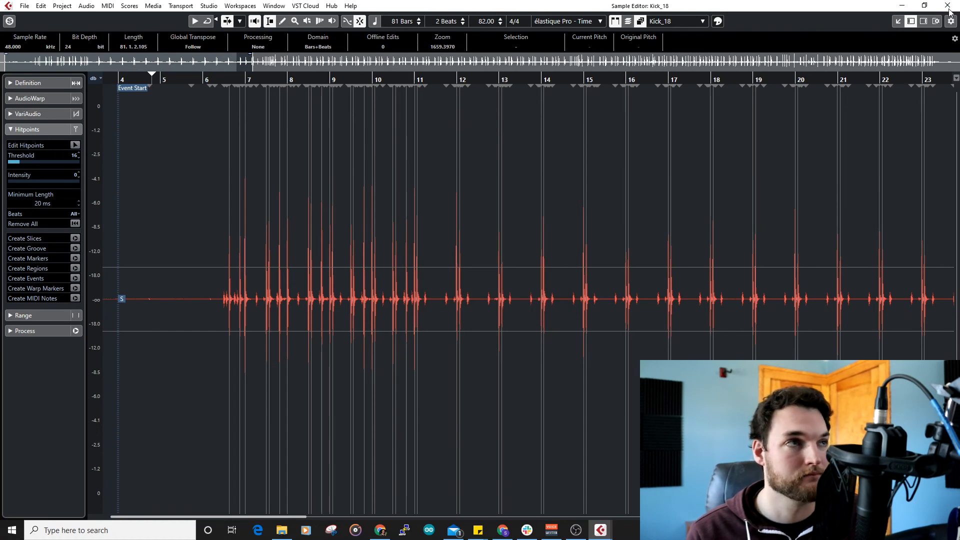